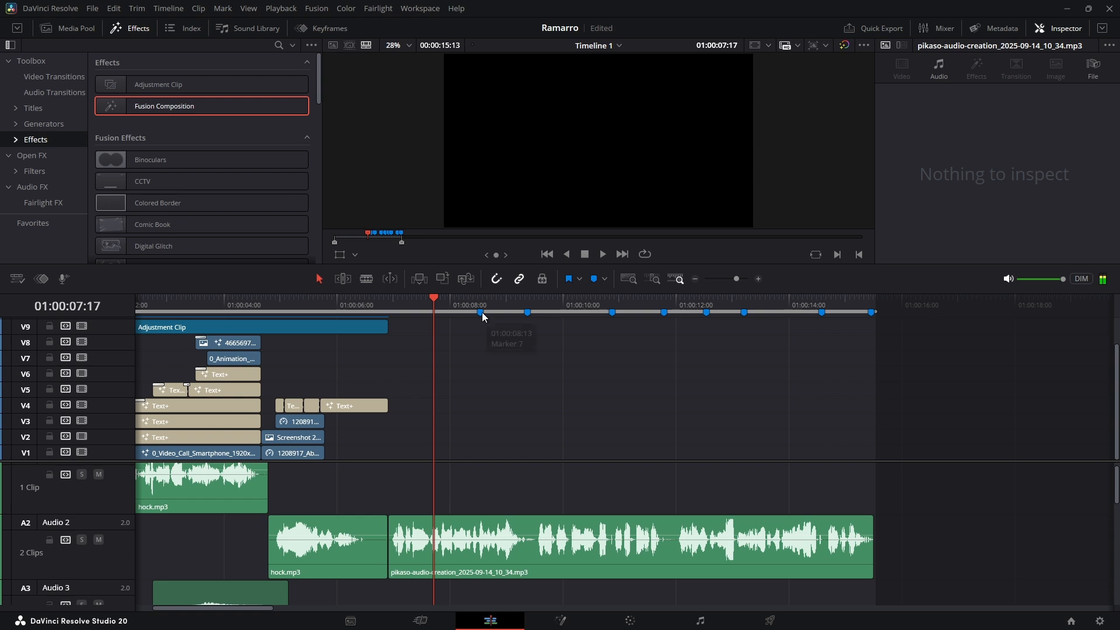
mouse_move(672, 391)
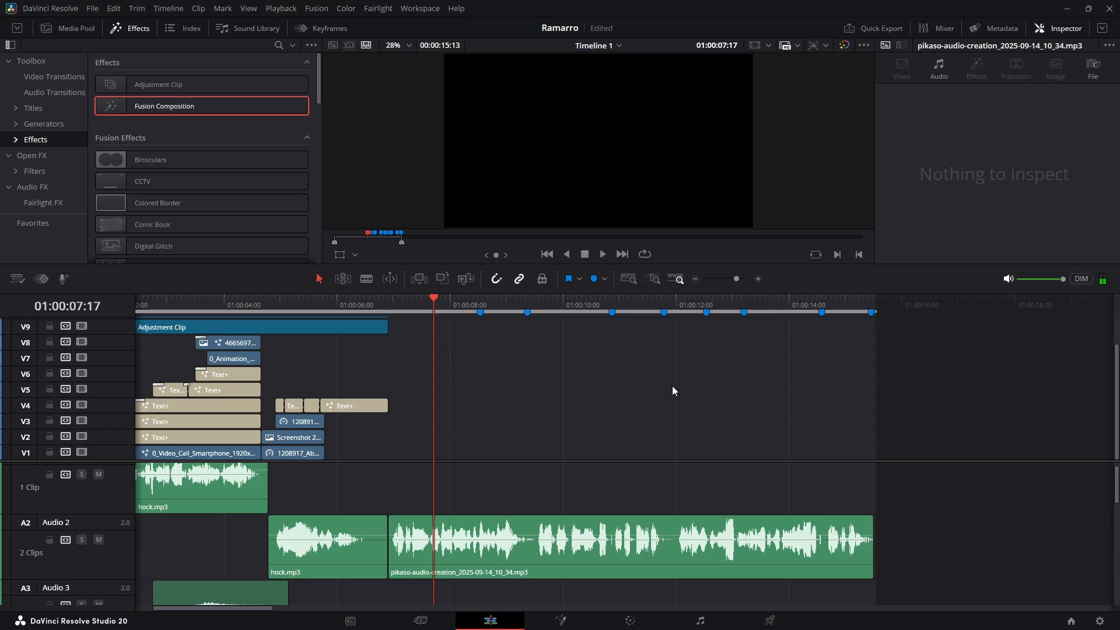
mouse_move(128, 118)
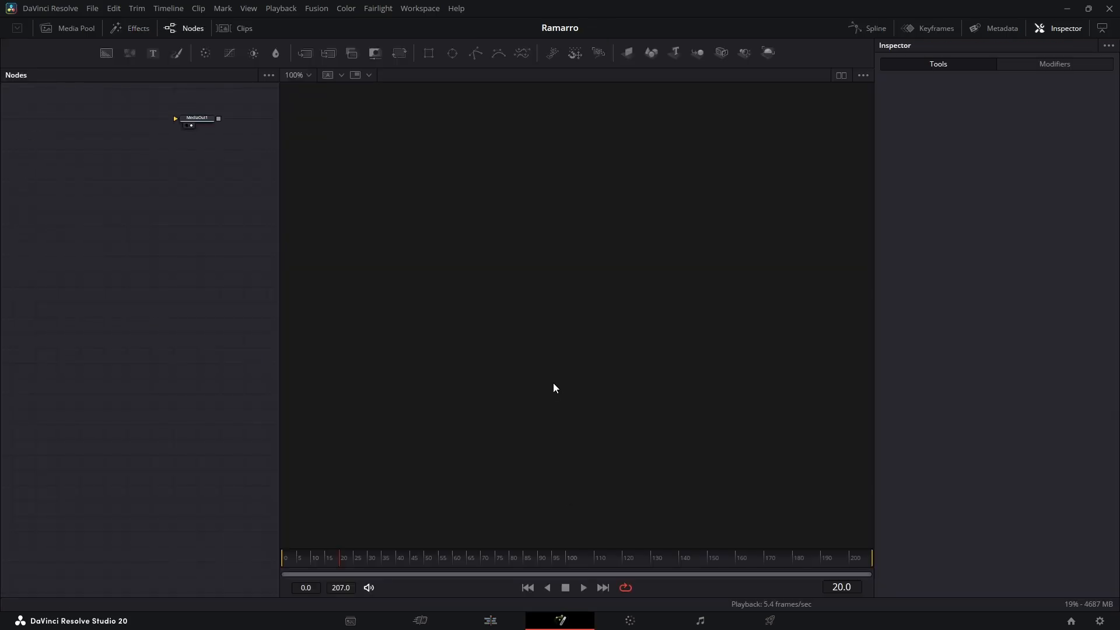
Add a Text+ node to the comp and connect it to MediaOut1
drag(196, 118, 104, 423)
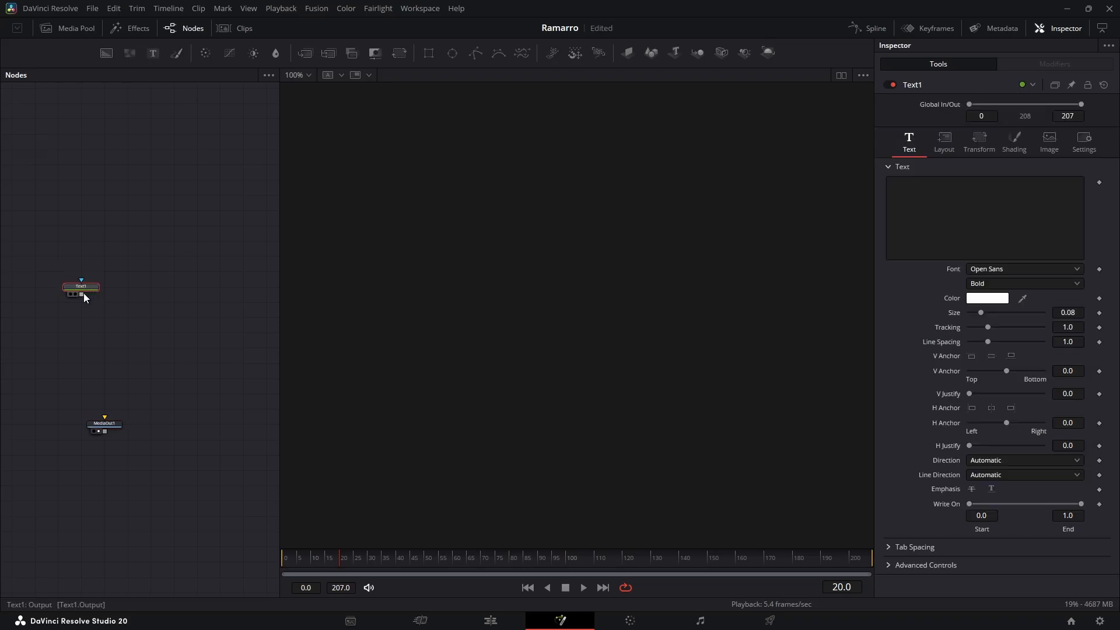
drag(80, 294, 104, 422)
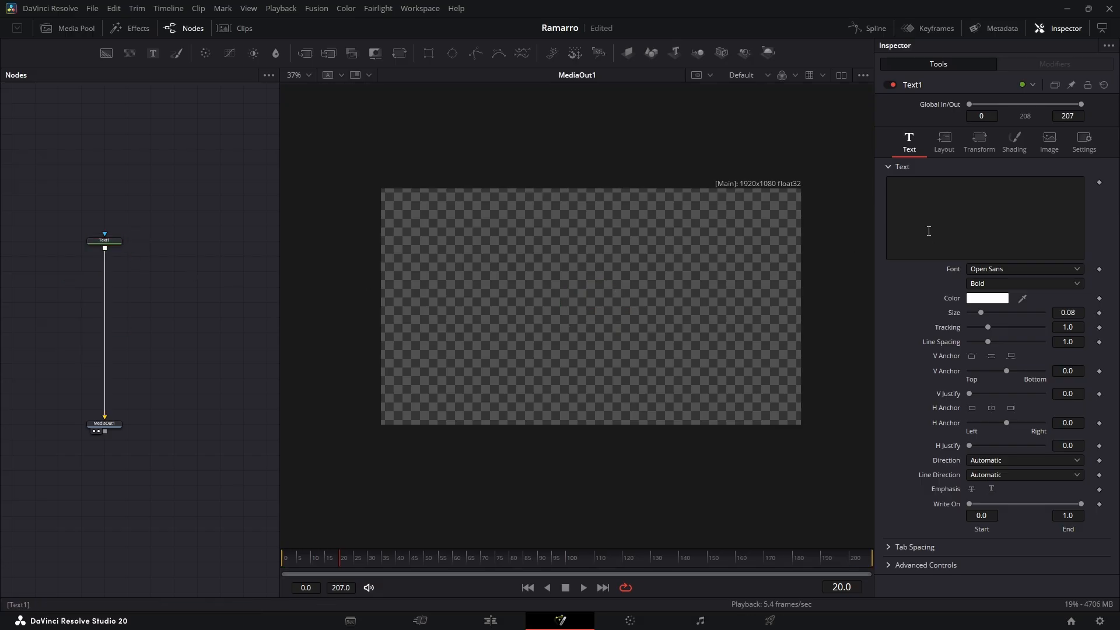
Disable auto resolution and set the text image to 4096 by 4096
click(1049, 141)
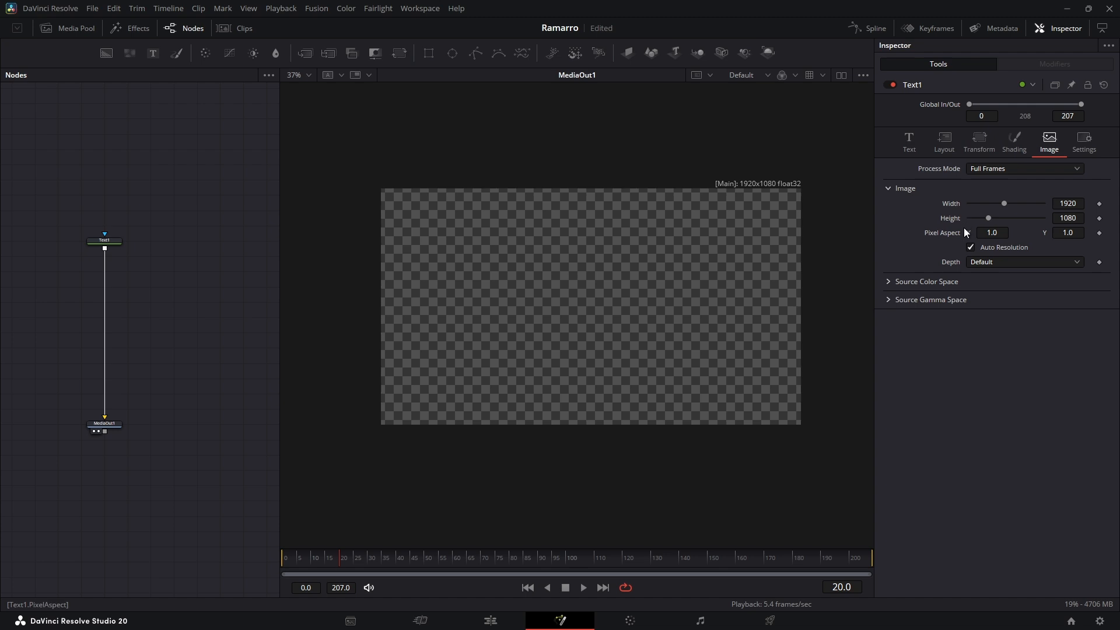
drag(989, 219, 1043, 218)
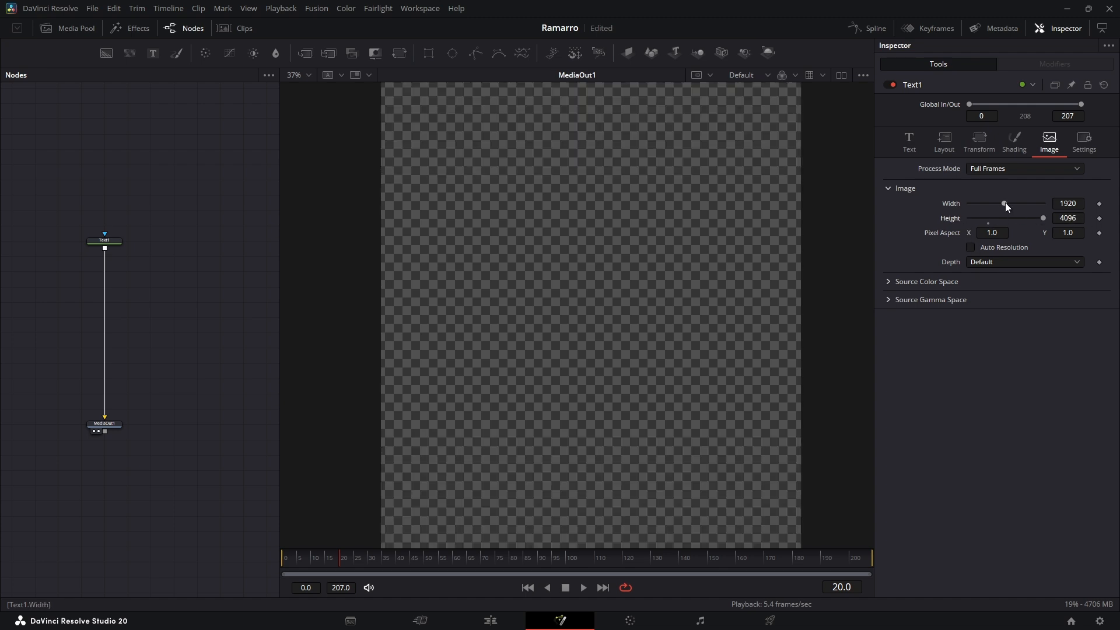
drag(1003, 203, 1043, 203)
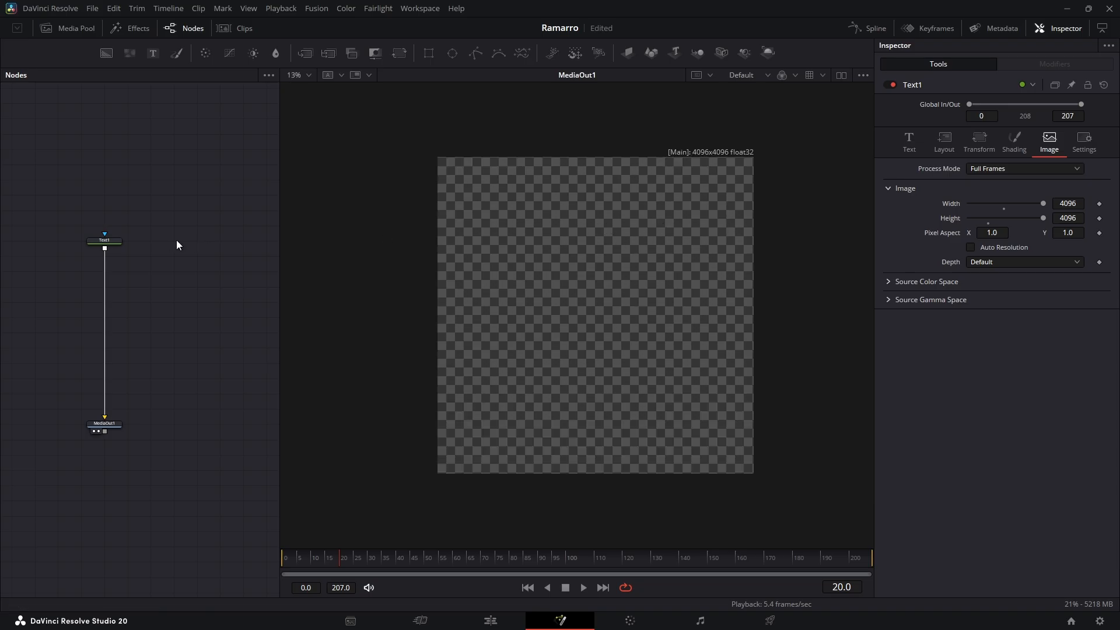
Paste the paragraph, set the layout type to Text Box, and choose Times New Roman
click(909, 141)
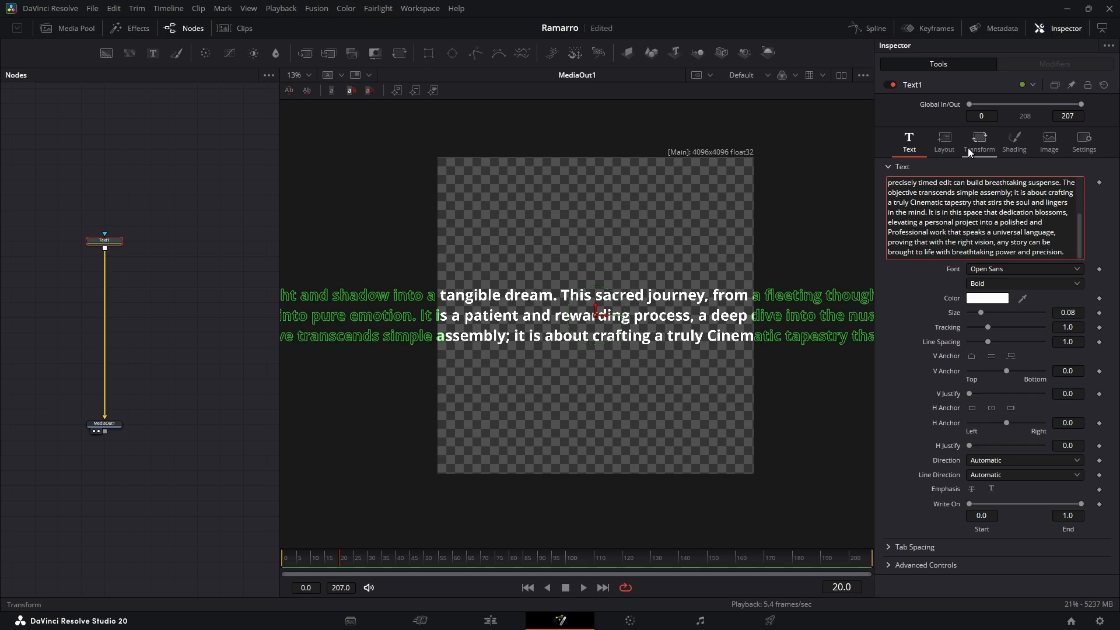
click(943, 139)
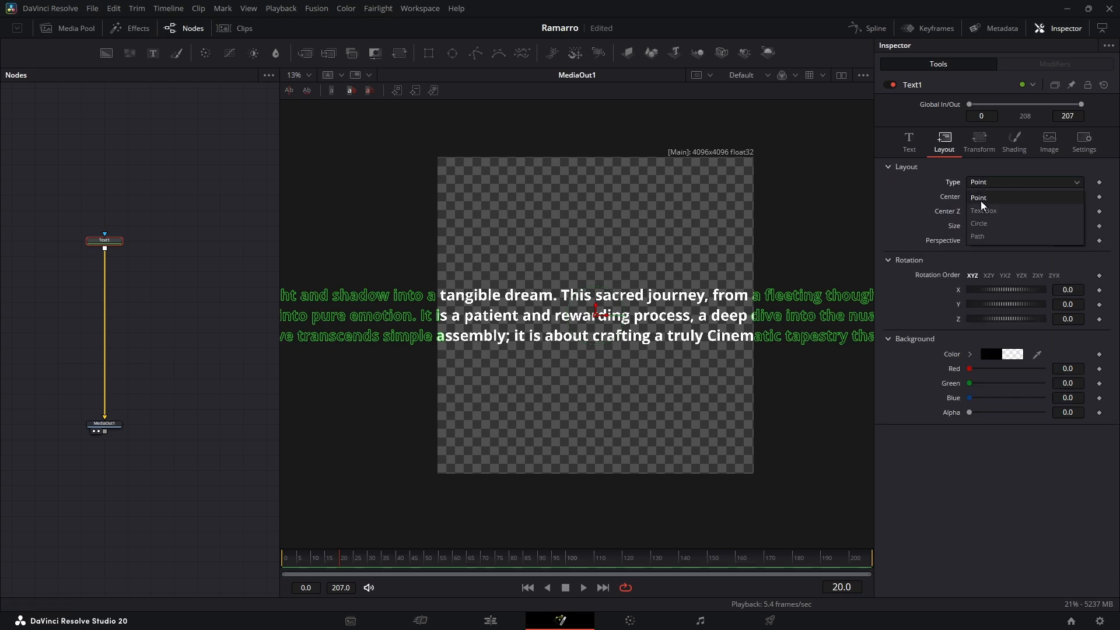
click(982, 210)
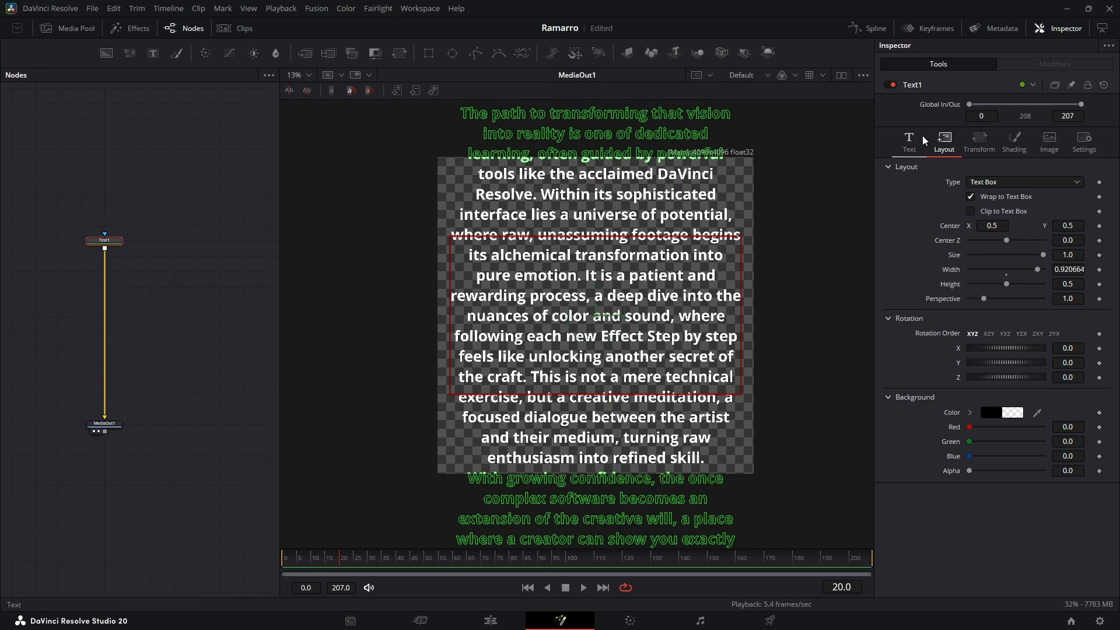
click(909, 141)
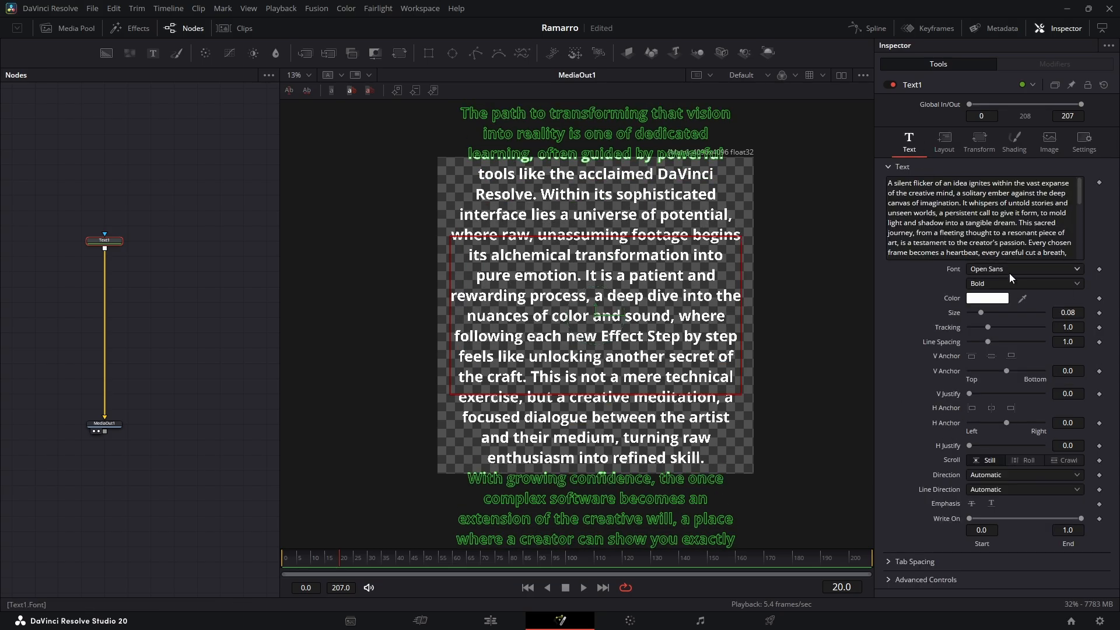
click(1023, 268)
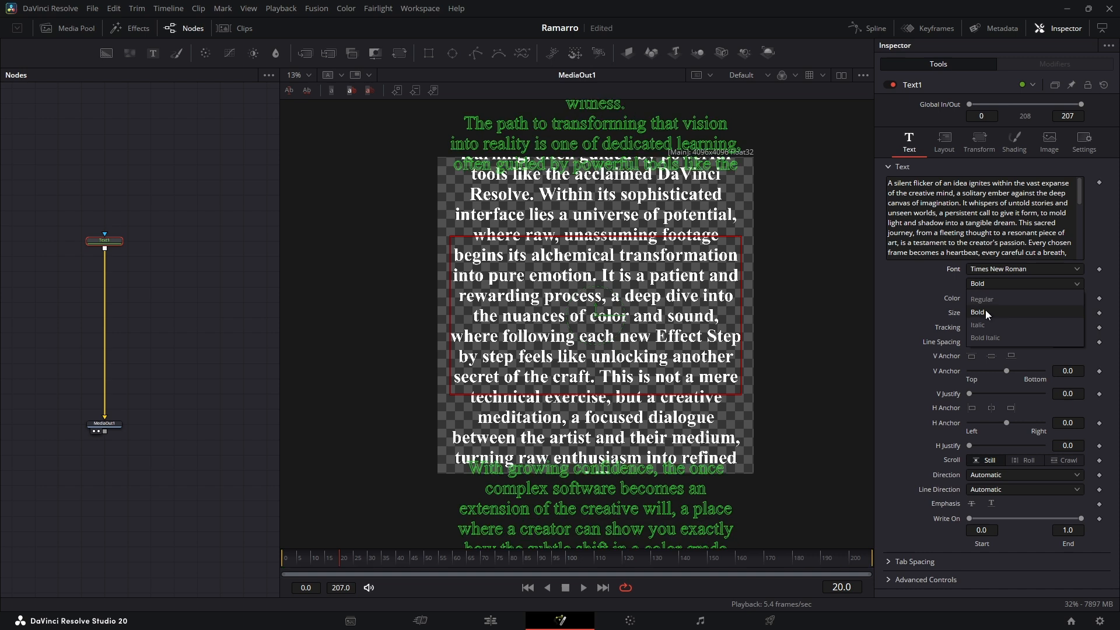
Style the paragraph Bold Italic, smaller and left-aligned with blank lines between paragraphs
click(986, 338)
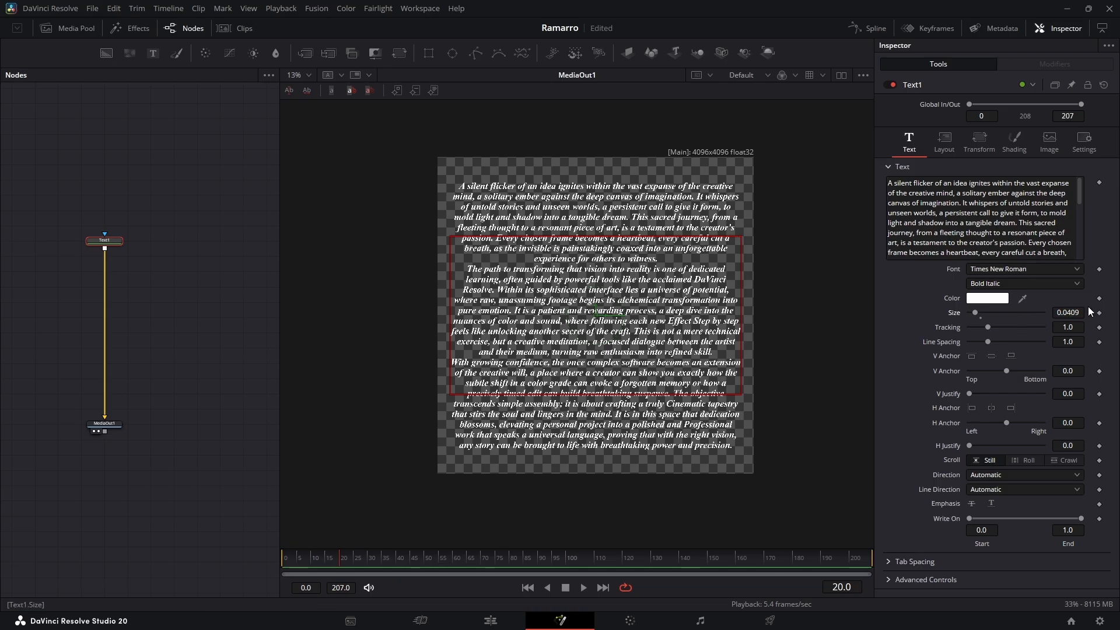
mouse_move(731, 377)
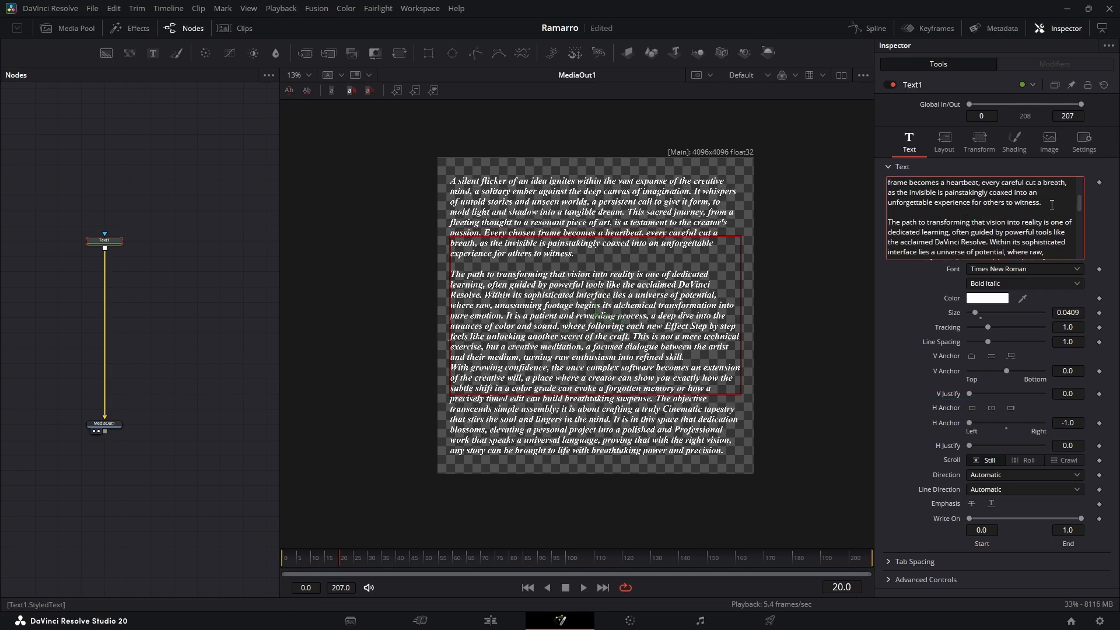
scroll(down, 3)
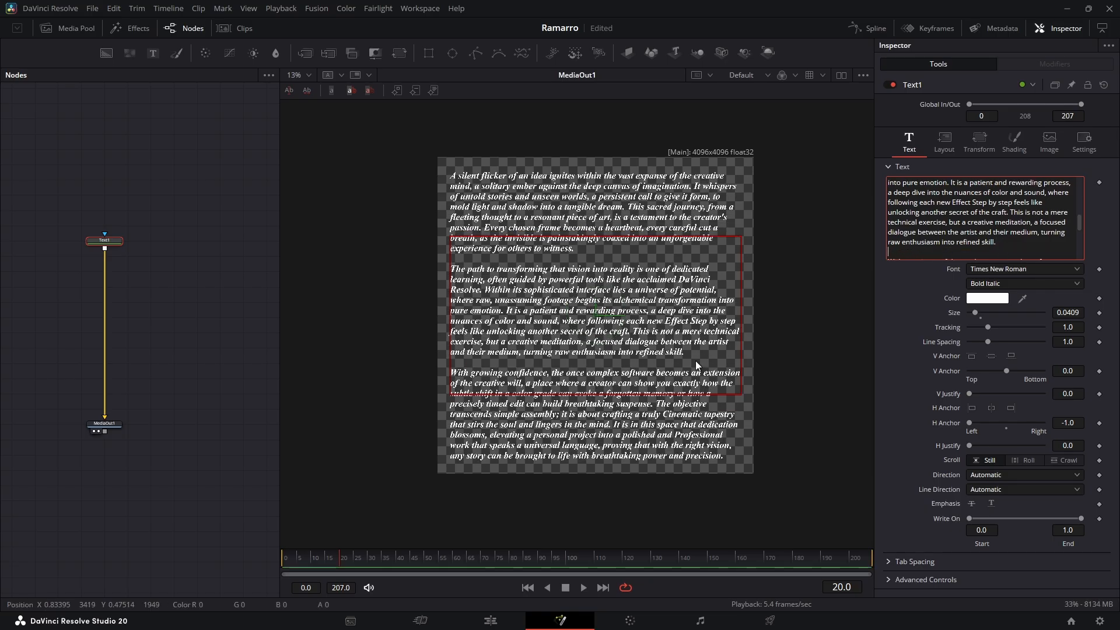
mouse_move(806, 403)
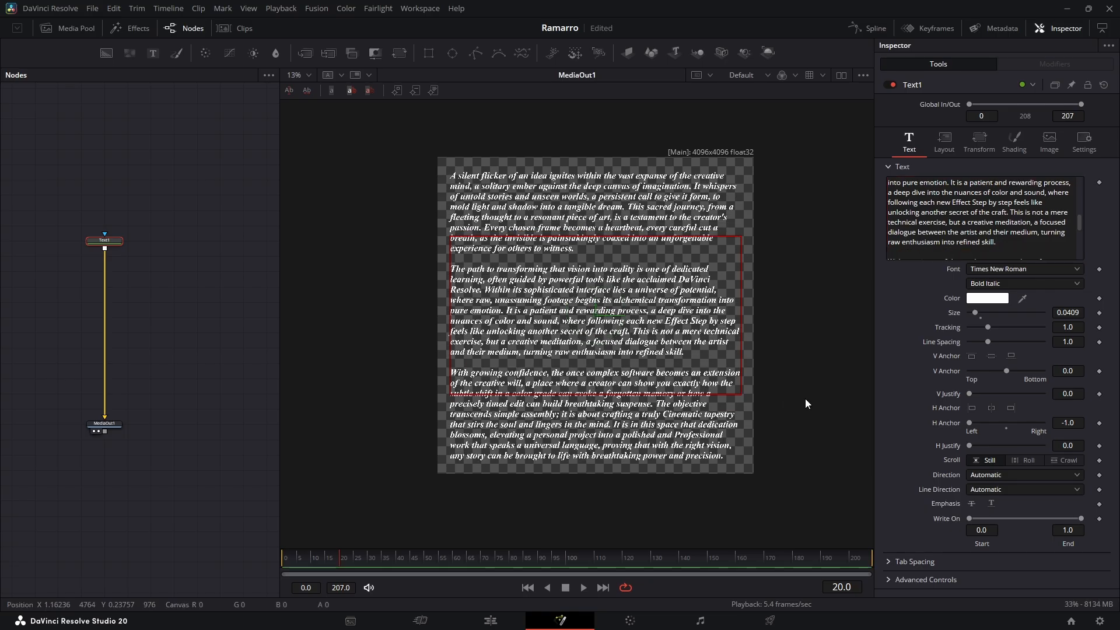
mouse_move(723, 297)
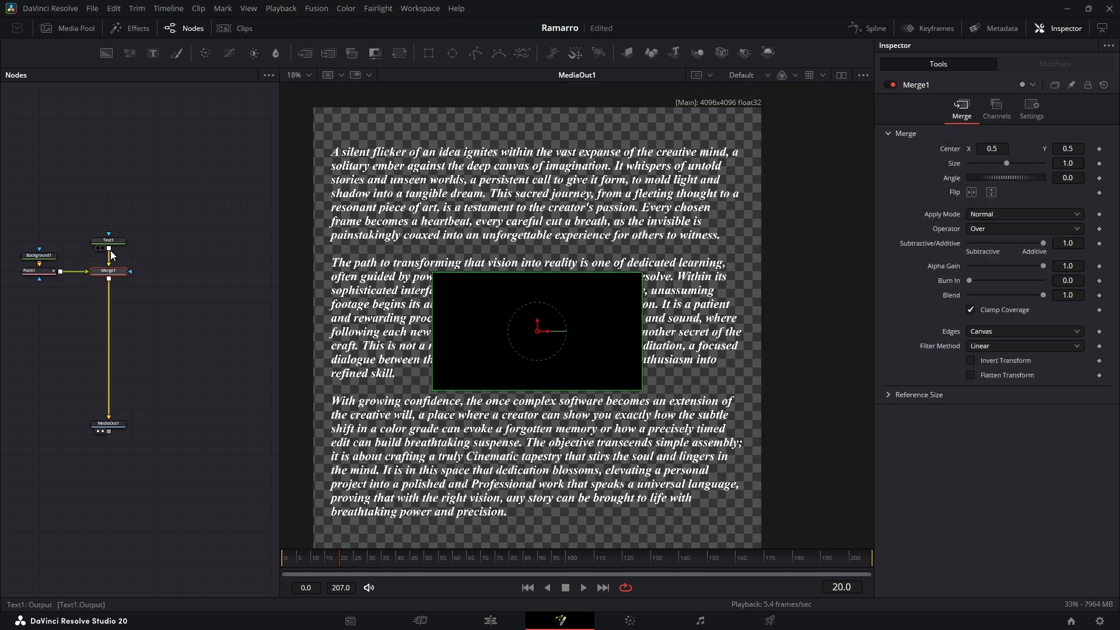
Size Background1 to 4096 square and set its colour alpha to 0
click(39, 256)
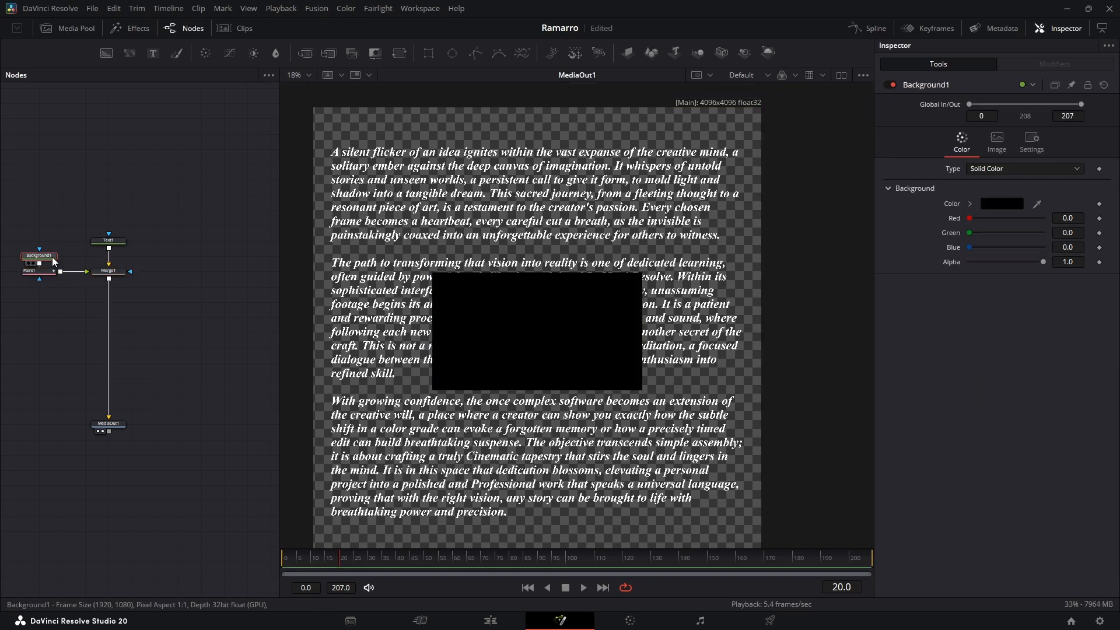
click(996, 141)
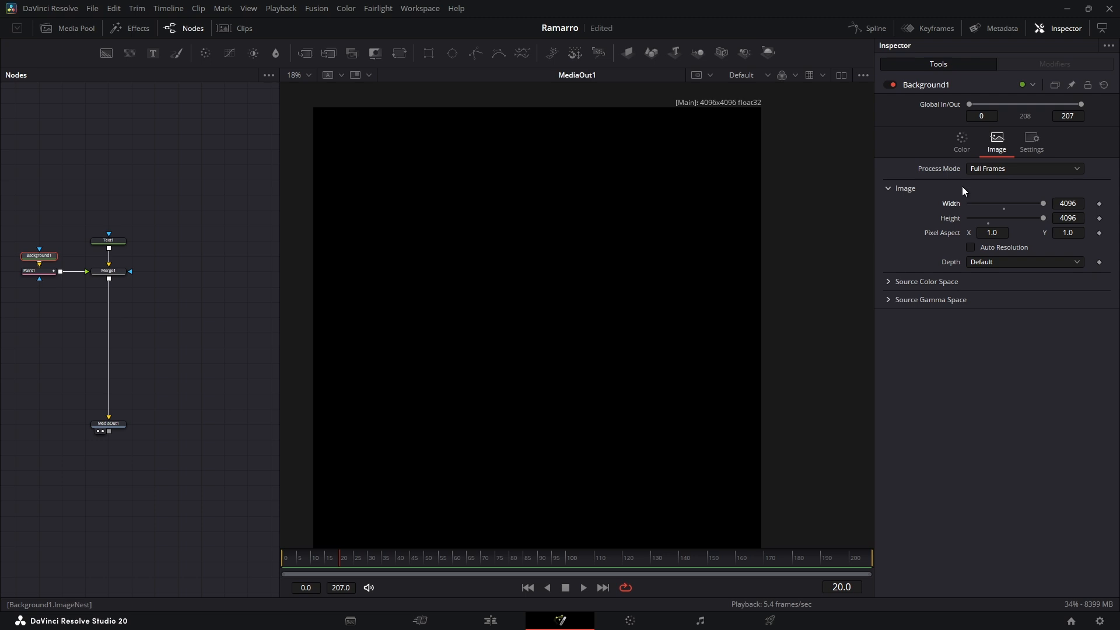
click(962, 142)
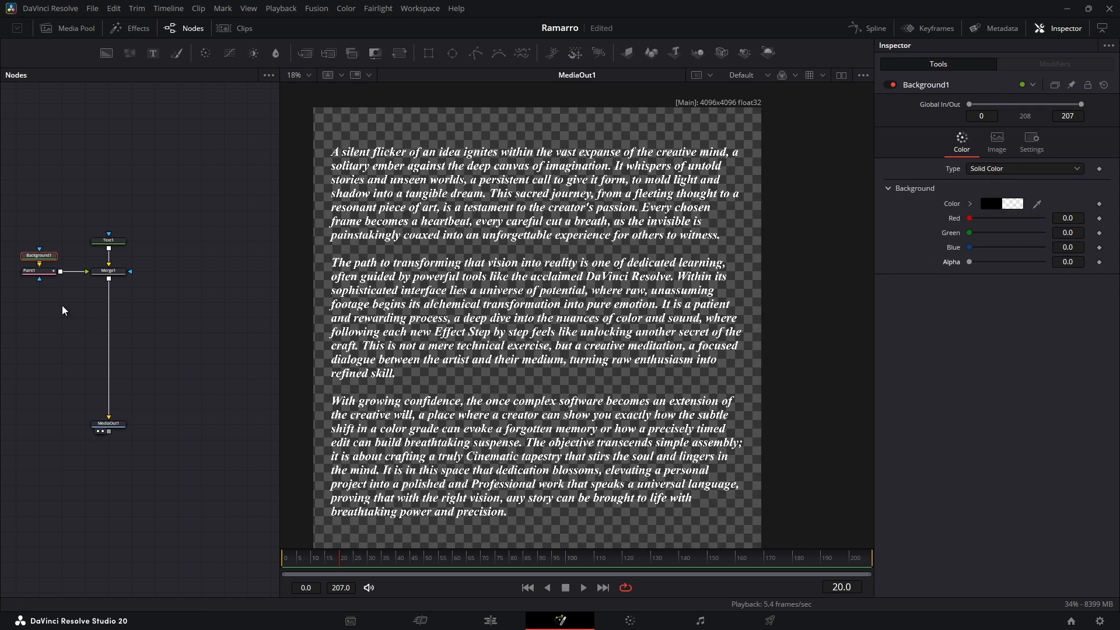
click(30, 270)
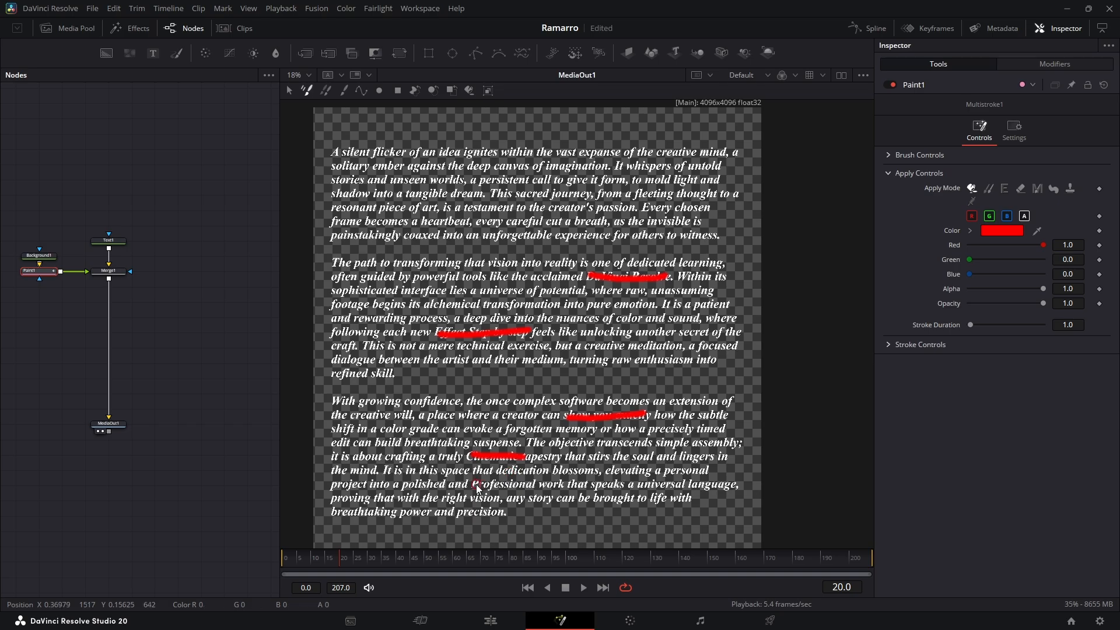
Draw red underline strokes beneath words and repeat the opening paragraph at the end of Text1
click(109, 241)
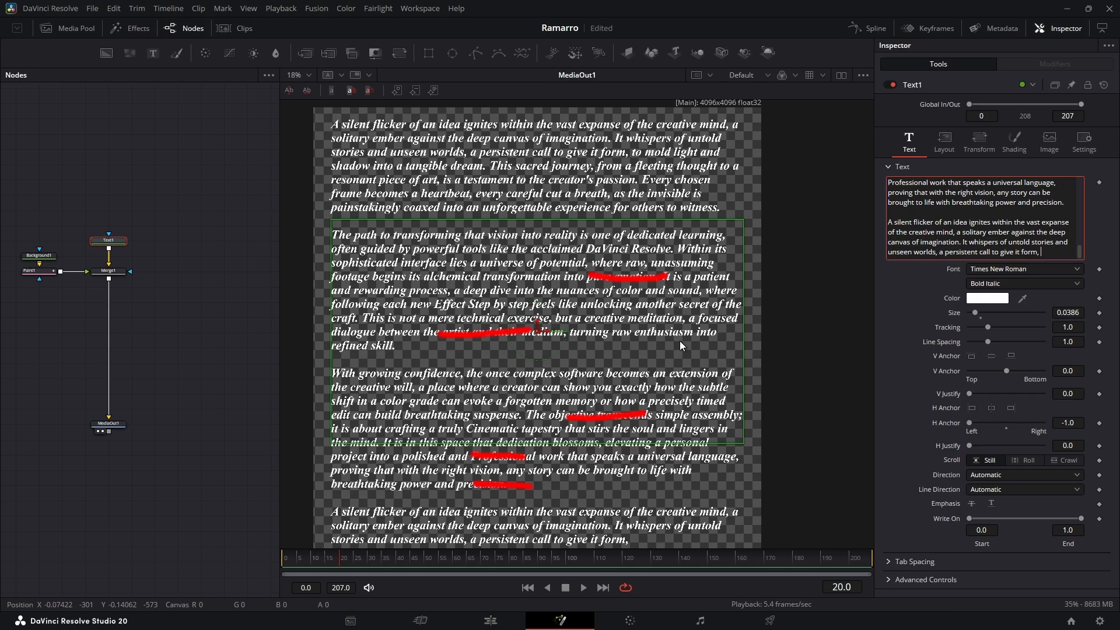
click(108, 271)
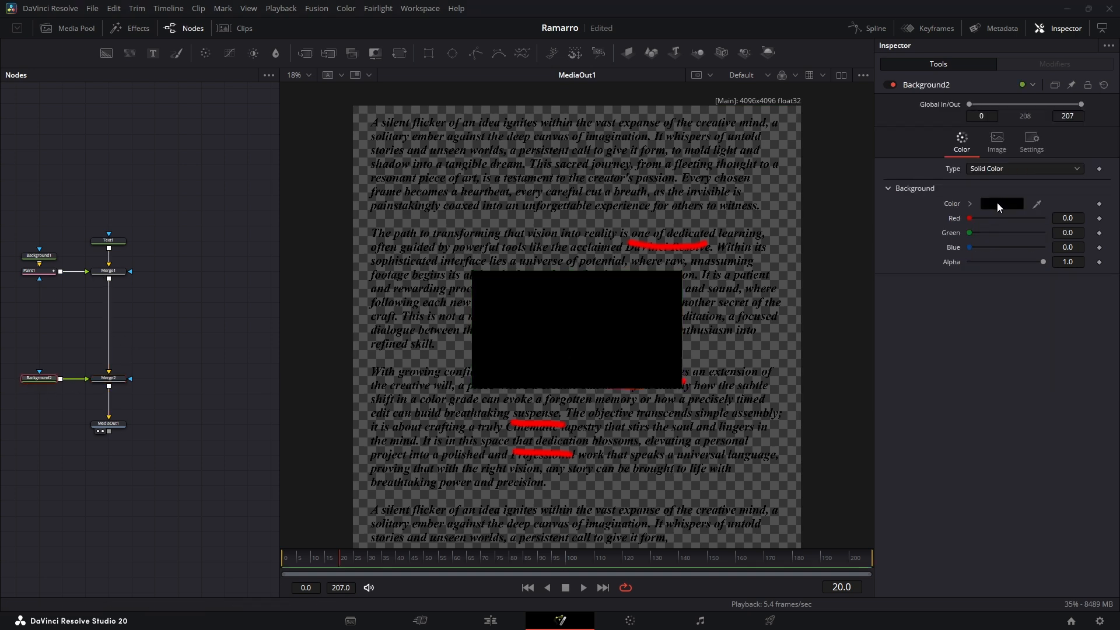
Set the new background to white and select the final merge of text and background
click(1001, 203)
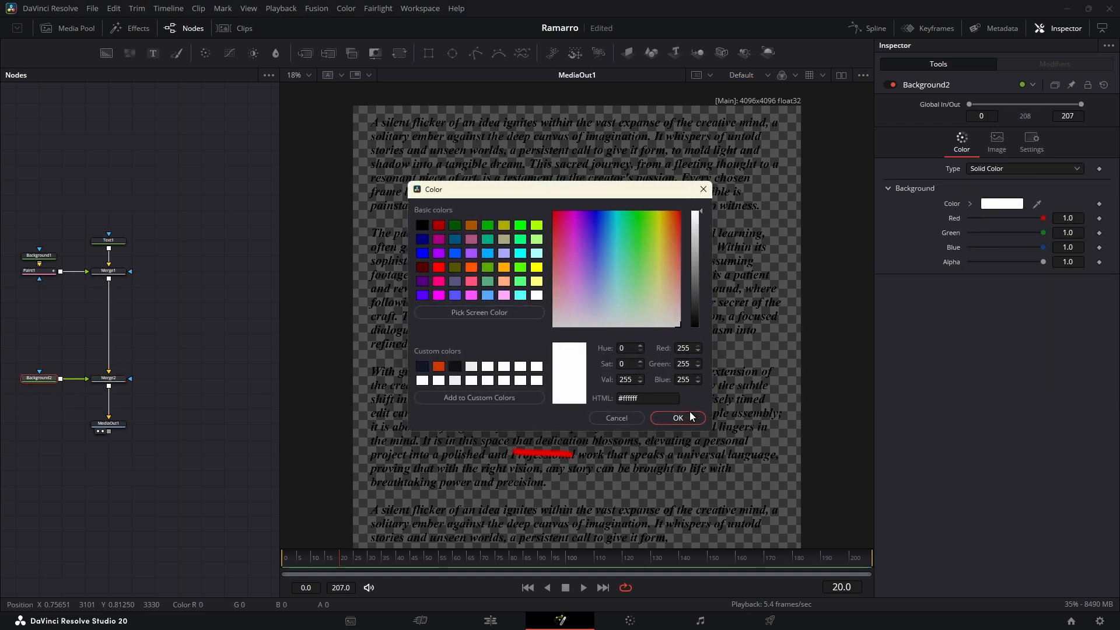
click(677, 418)
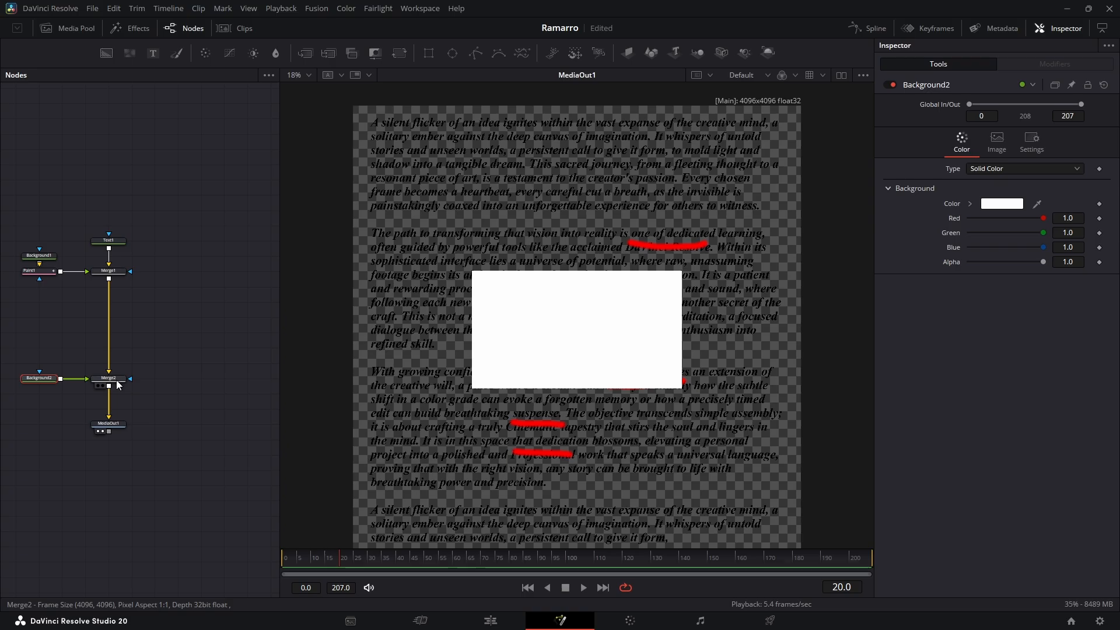
click(109, 378)
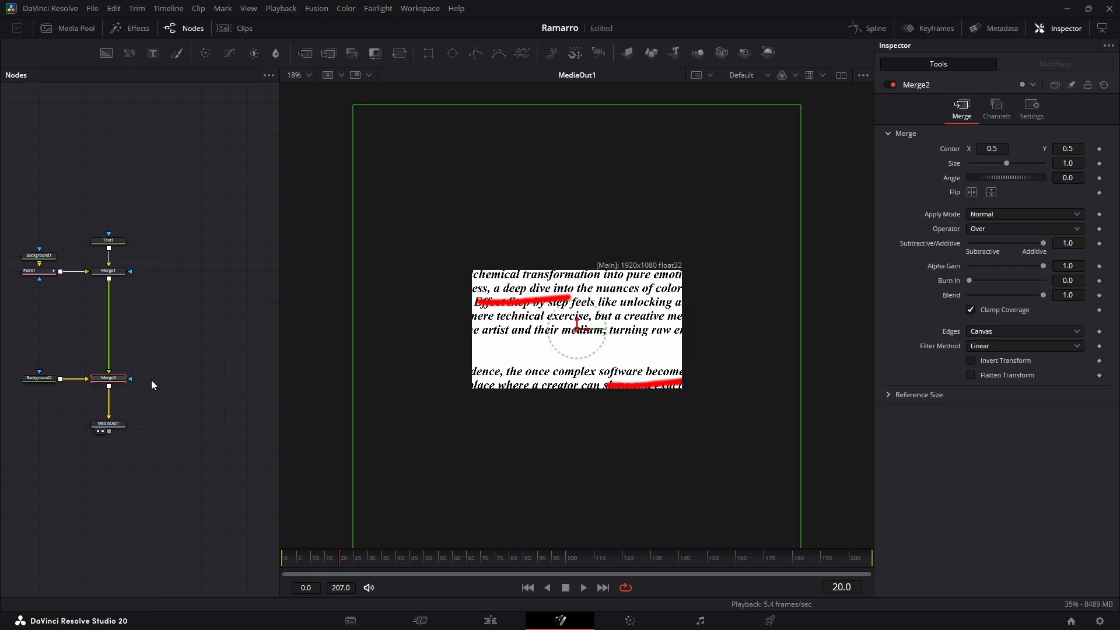
mouse_move(172, 383)
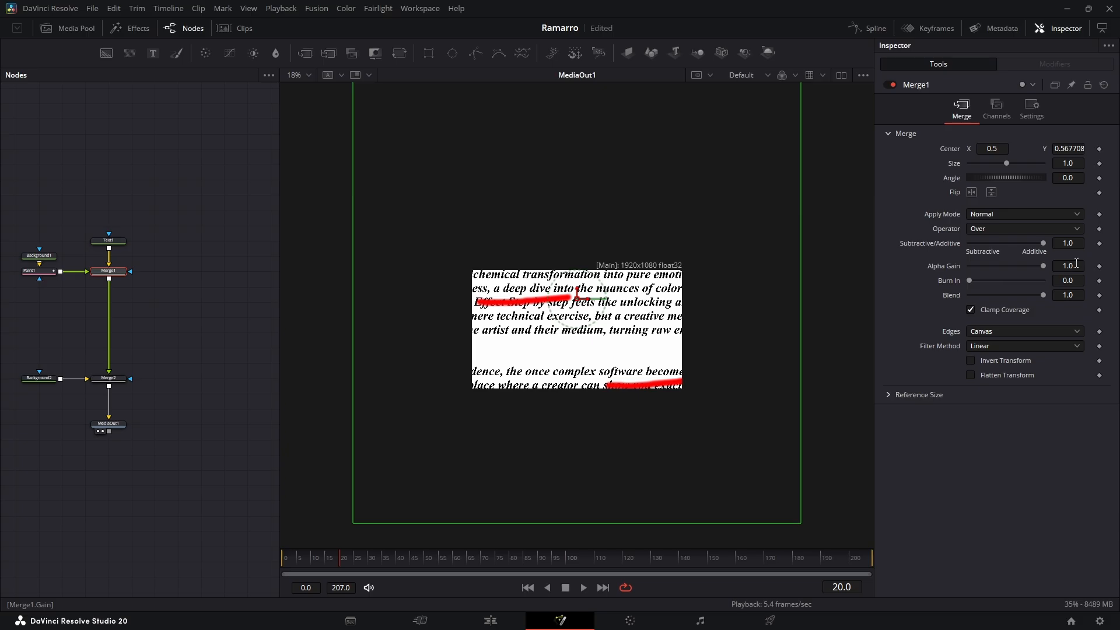
Lower Merge1's Blend to about 0.5 so the red strokes show at half strength
drag(1044, 296, 1010, 296)
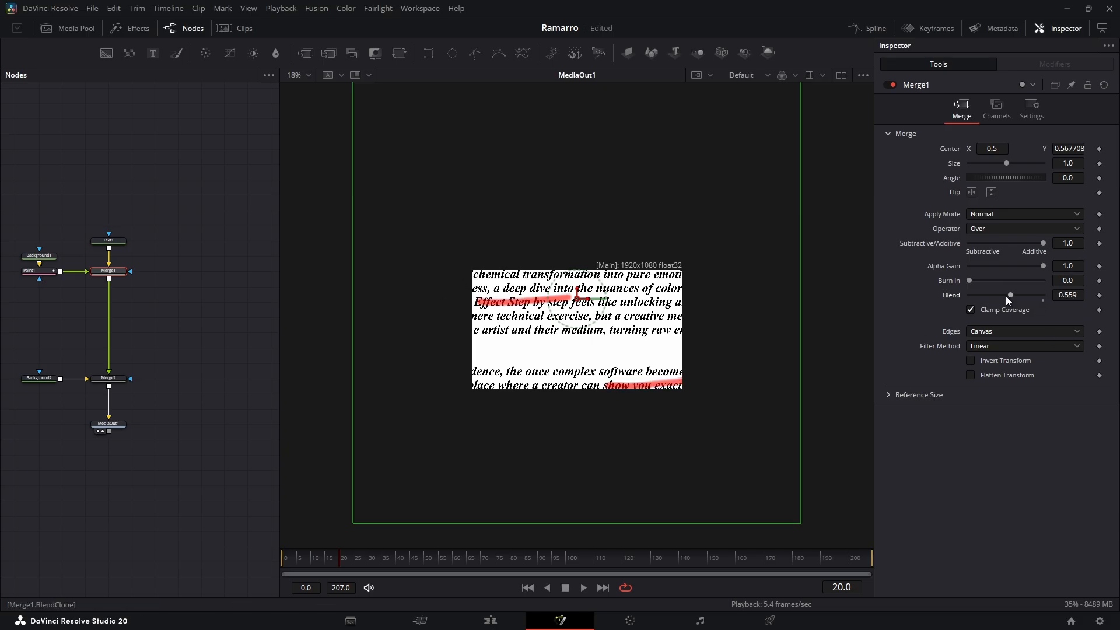
drag(1011, 295, 1006, 295)
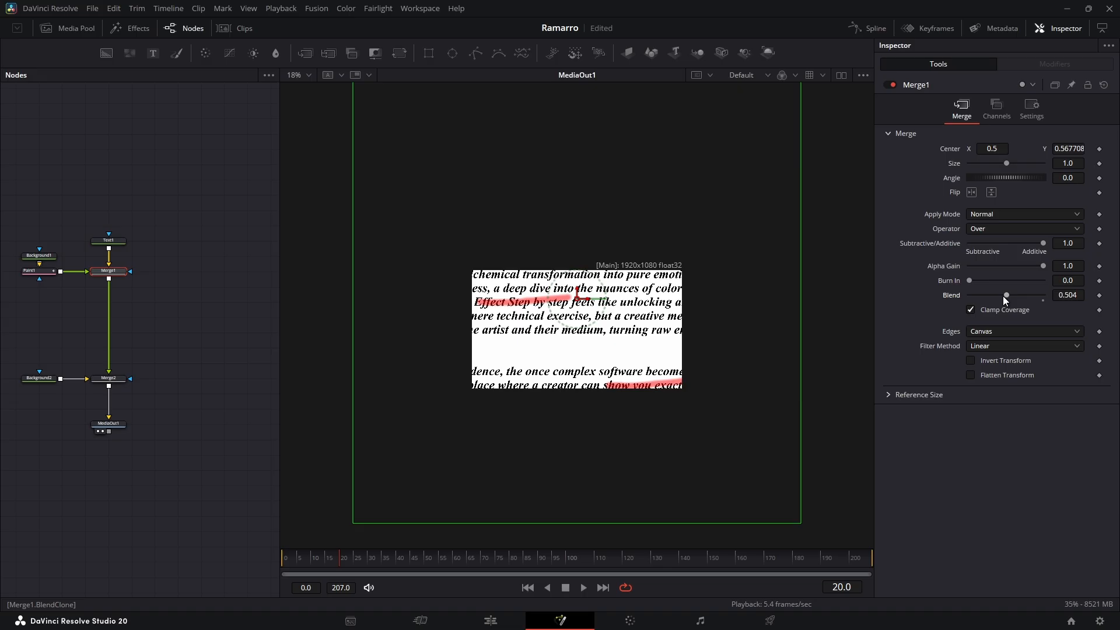
mouse_move(416, 284)
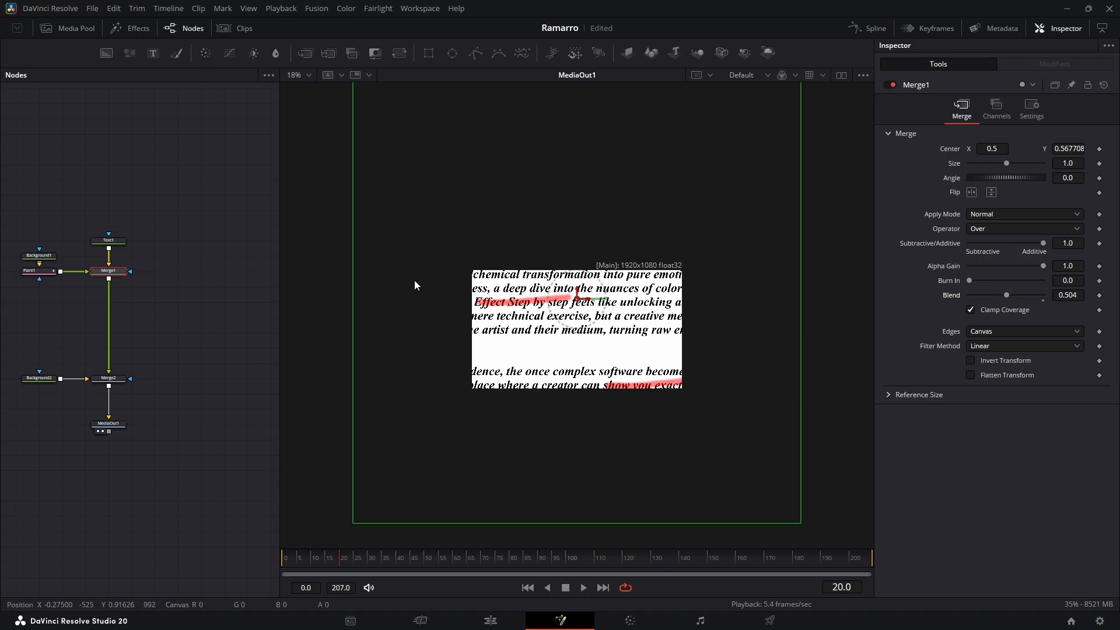
mouse_move(182, 323)
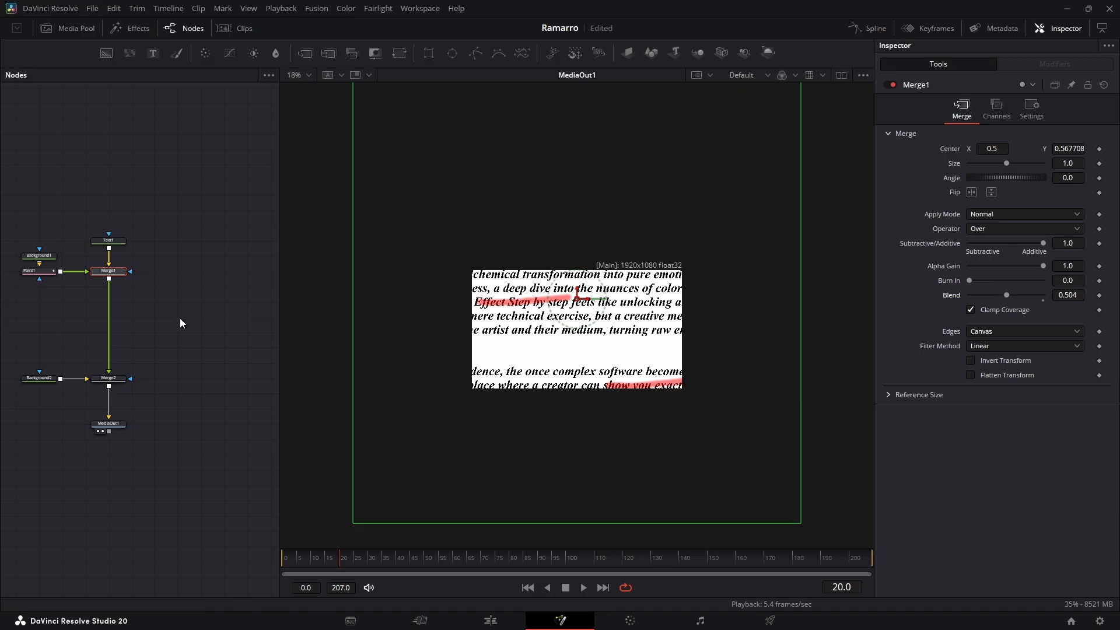
click(38, 378)
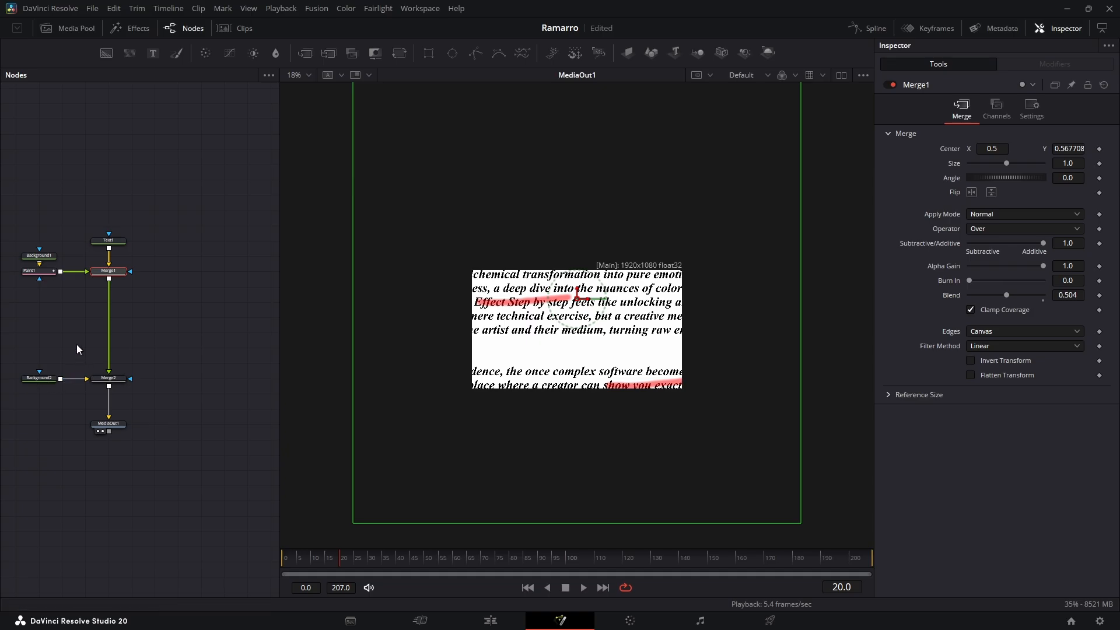
mouse_move(99, 354)
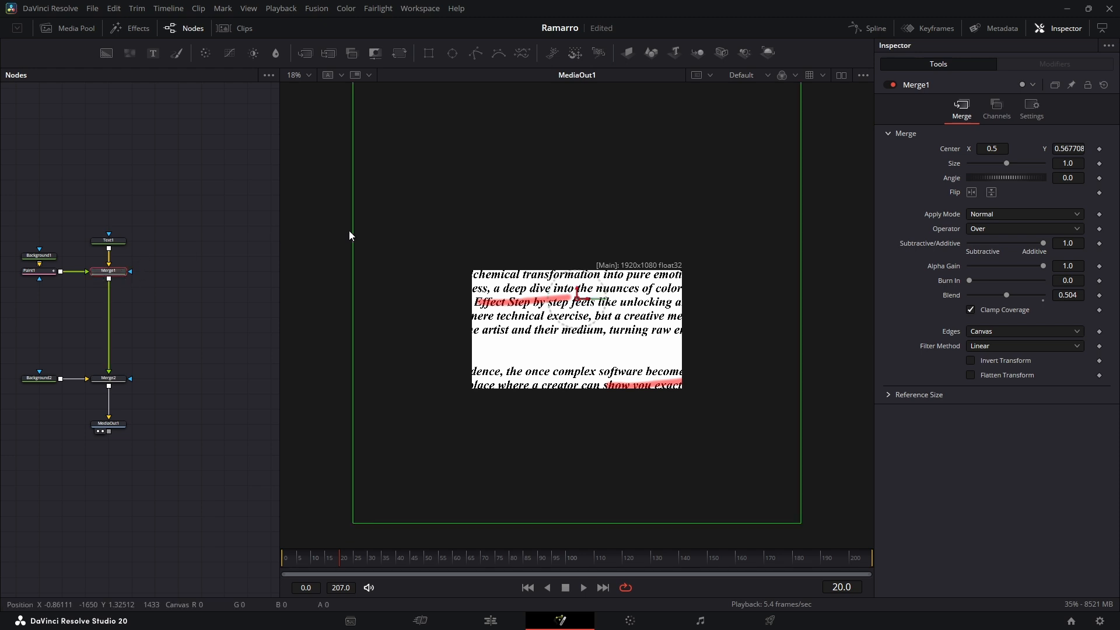
Add ImagePlane3D, Camera3D, Merge3D and a hardware Renderer3D feeding Merge2
click(722, 52)
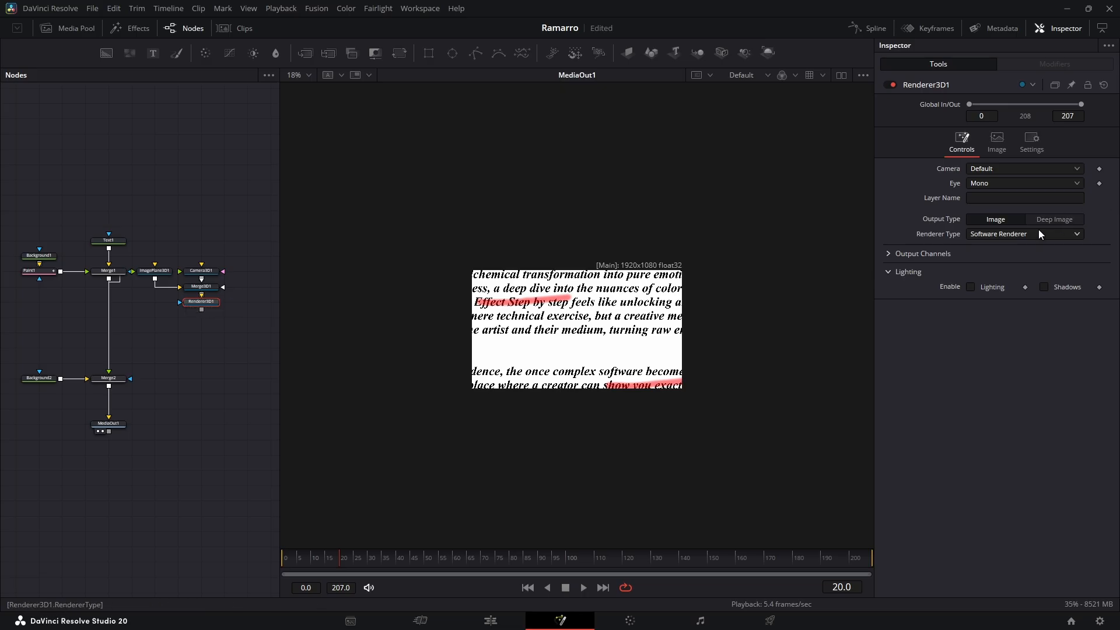
click(1023, 234)
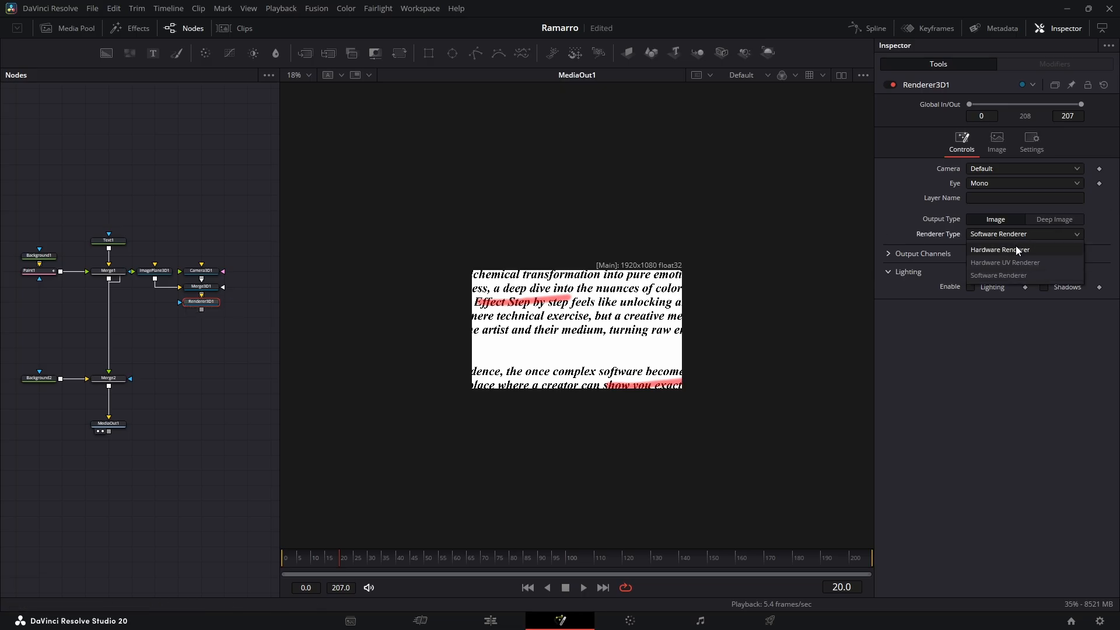
click(1000, 250)
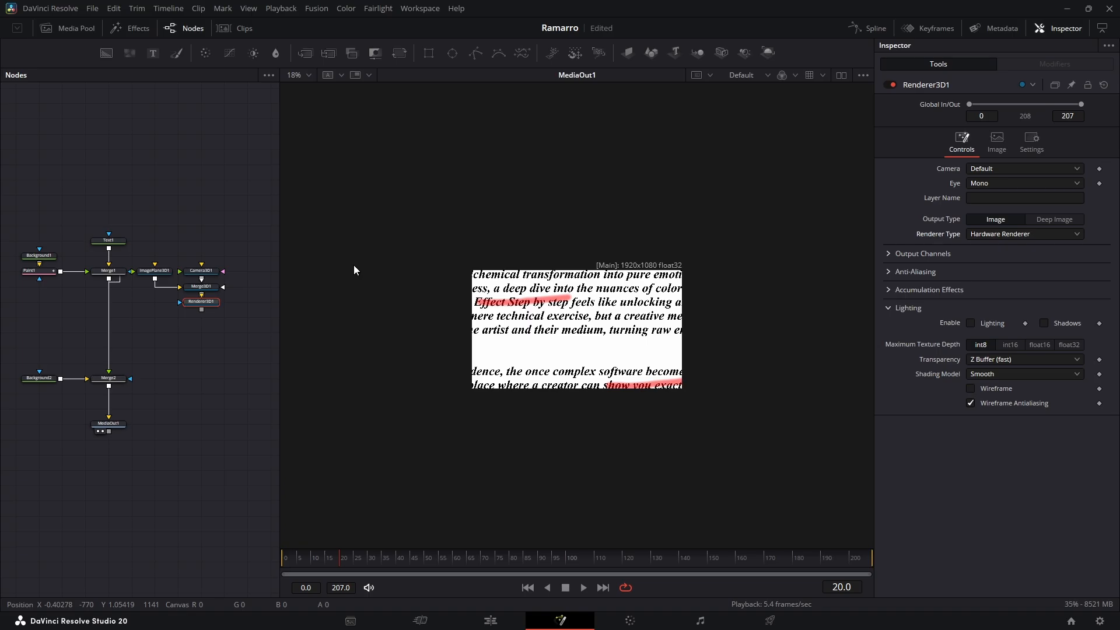
drag(202, 301, 122, 357)
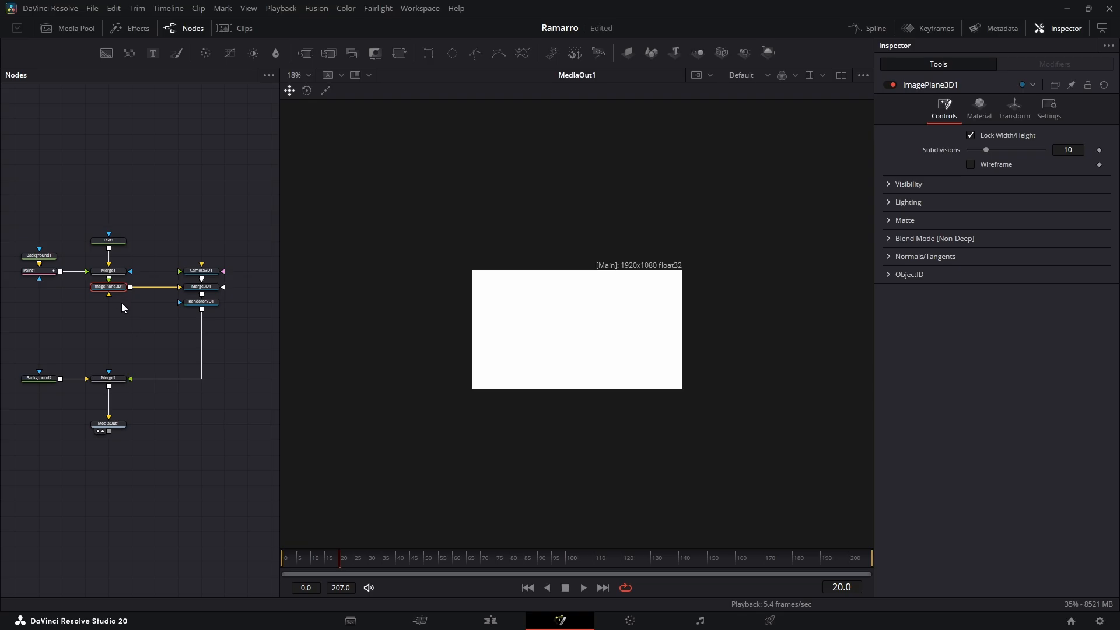
Set ImagePlane3D1 Translation Z to -0.47 and insert a Transform 3D after Camera3D1
click(1014, 107)
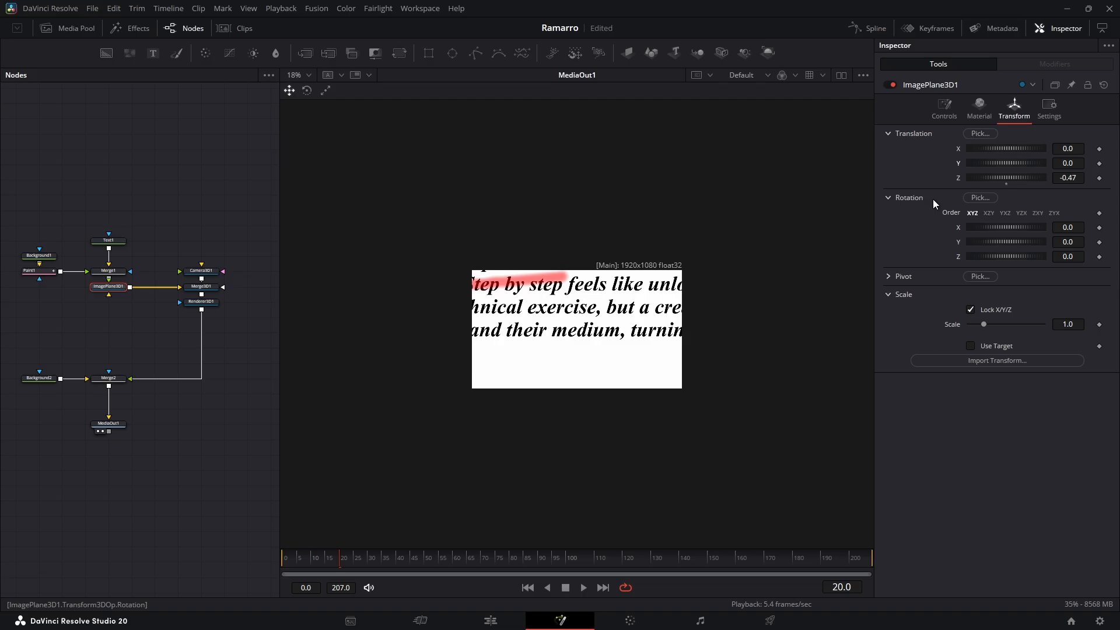
click(201, 163)
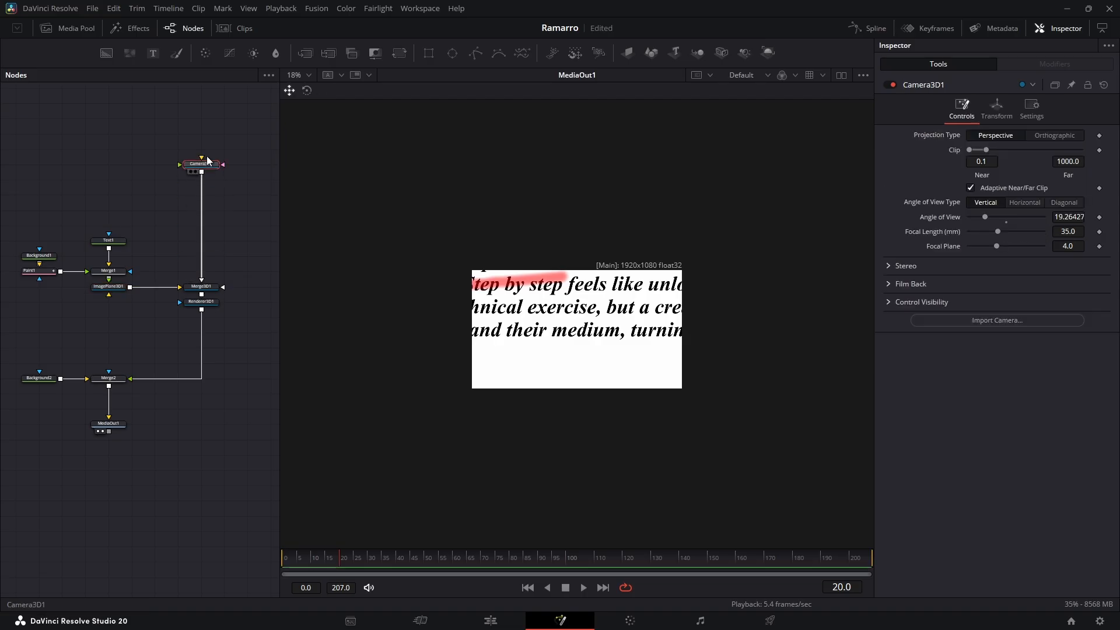
click(873, 28)
text(tr)
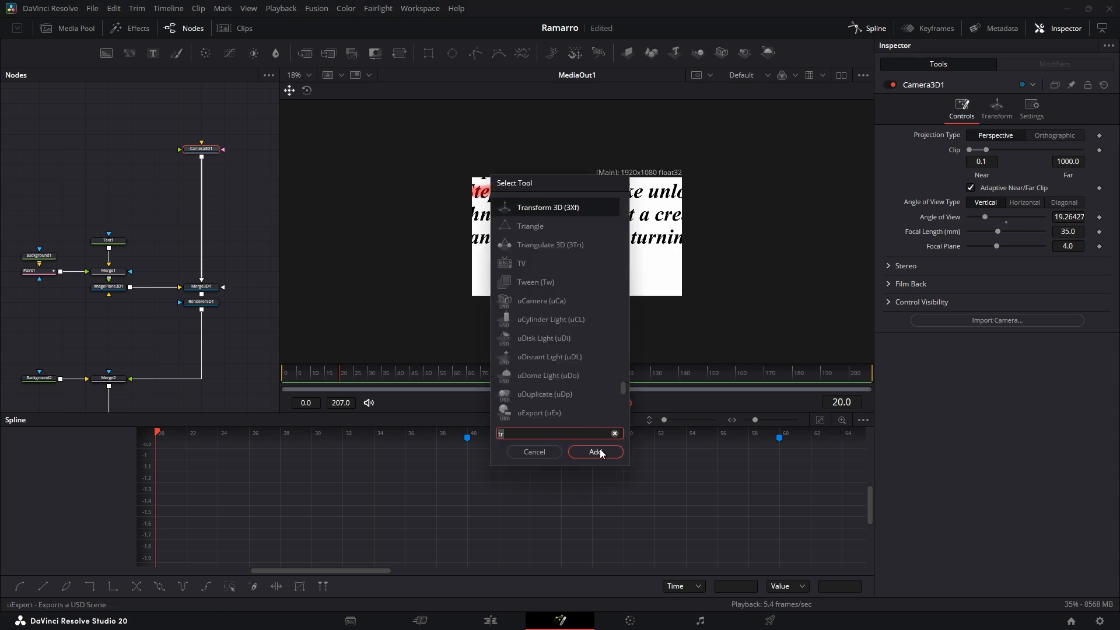
click(595, 452)
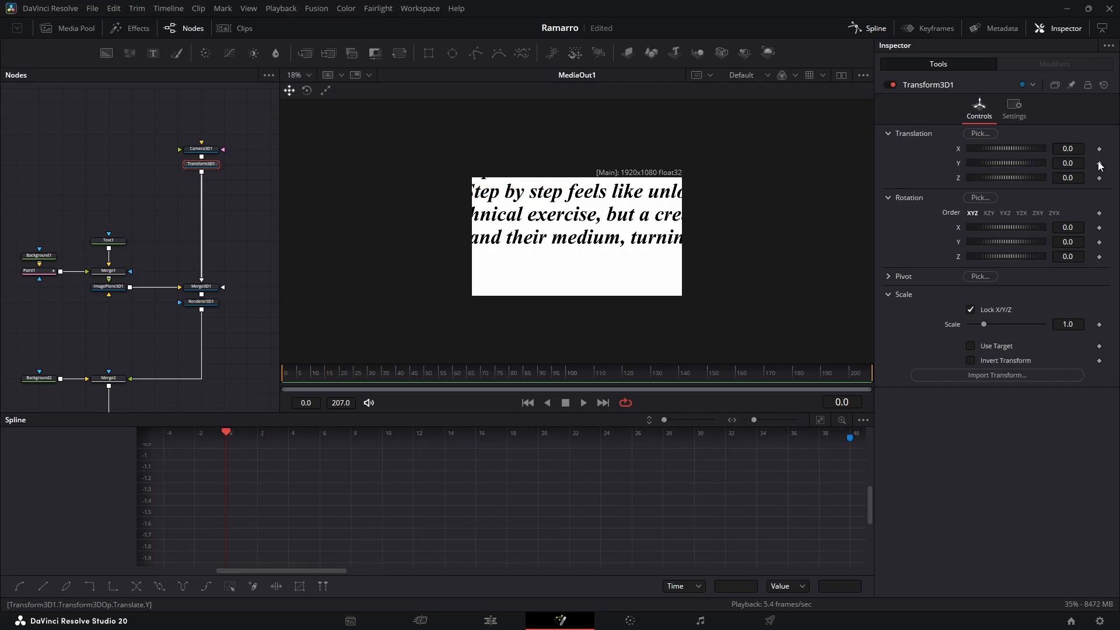
Keyframe Transform3D1's translation so Y reaches 0.31 at frame 40
click(1099, 163)
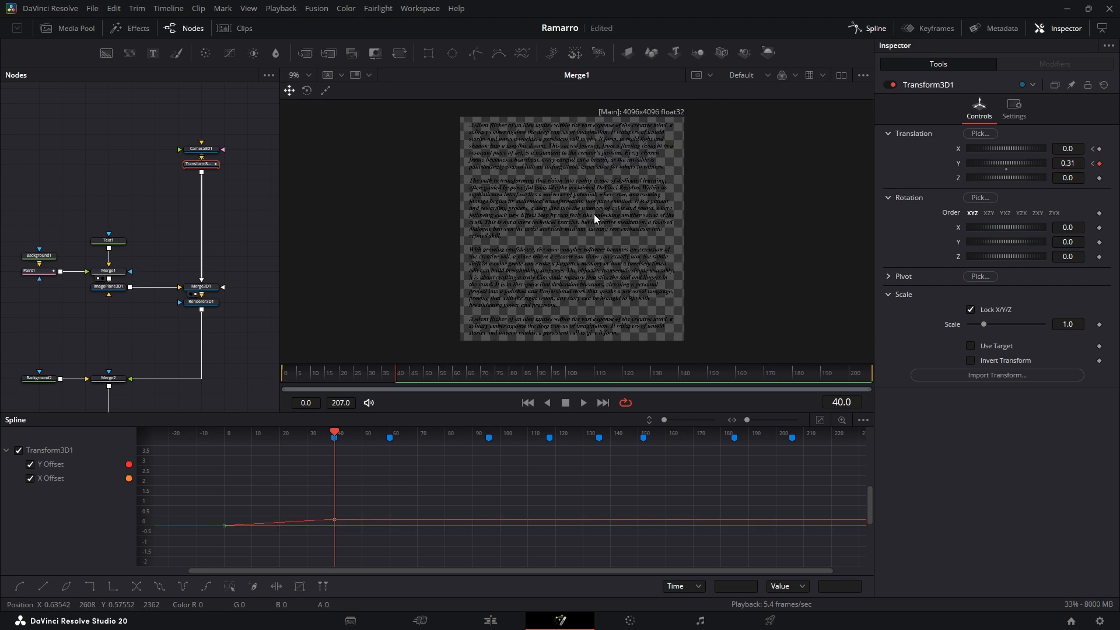
Check the paint strokes, then set Transform3D1's frame-40 translation to X 0.242, Y 0.185
click(31, 271)
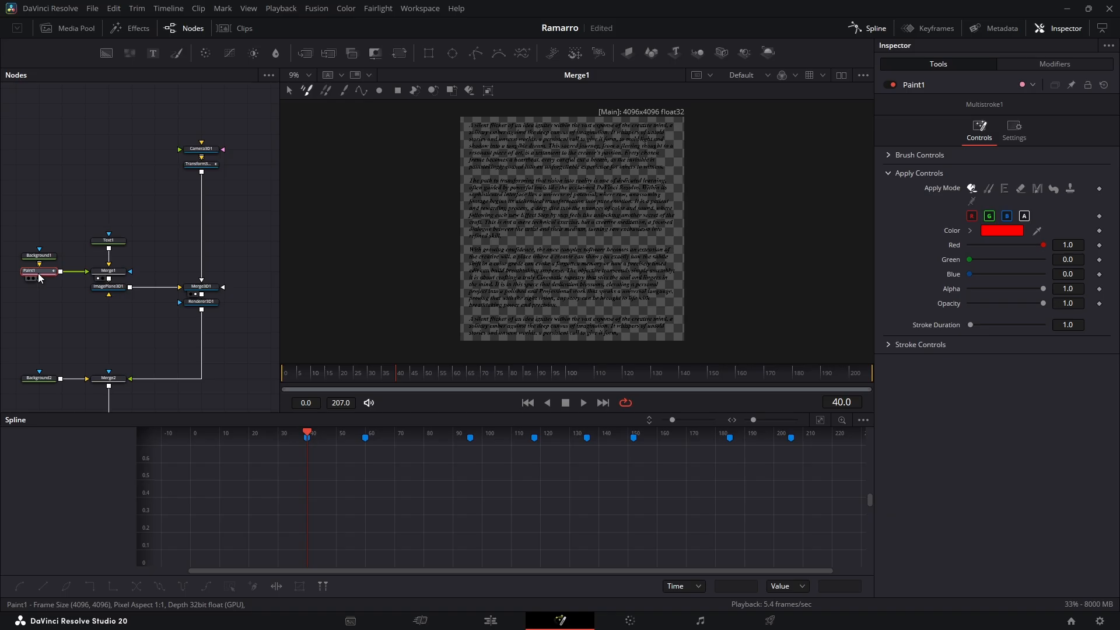
click(305, 91)
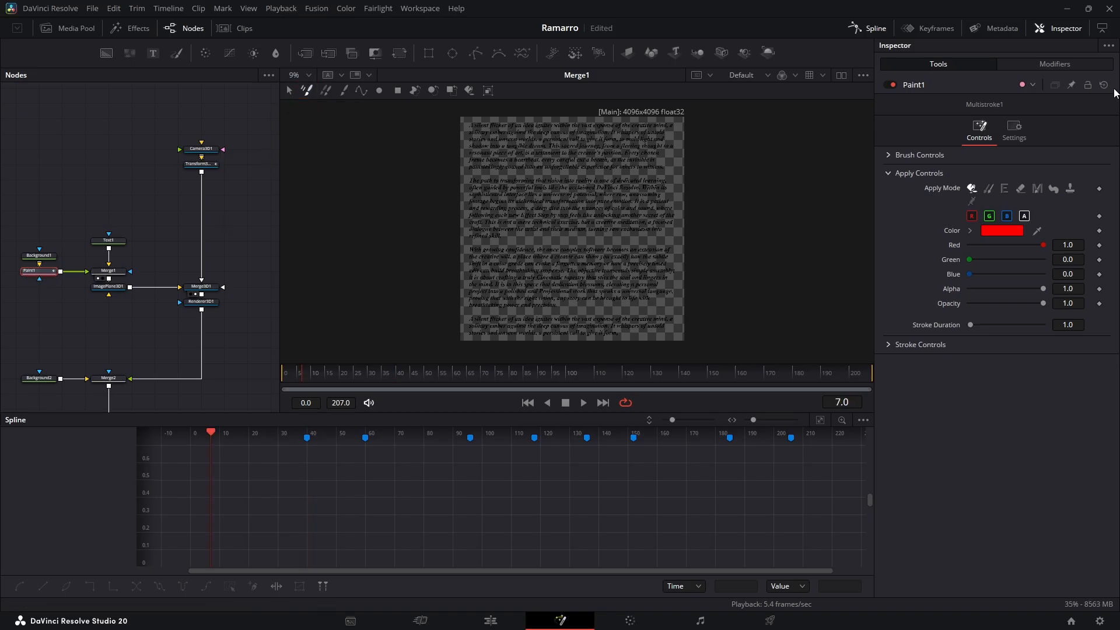
click(343, 91)
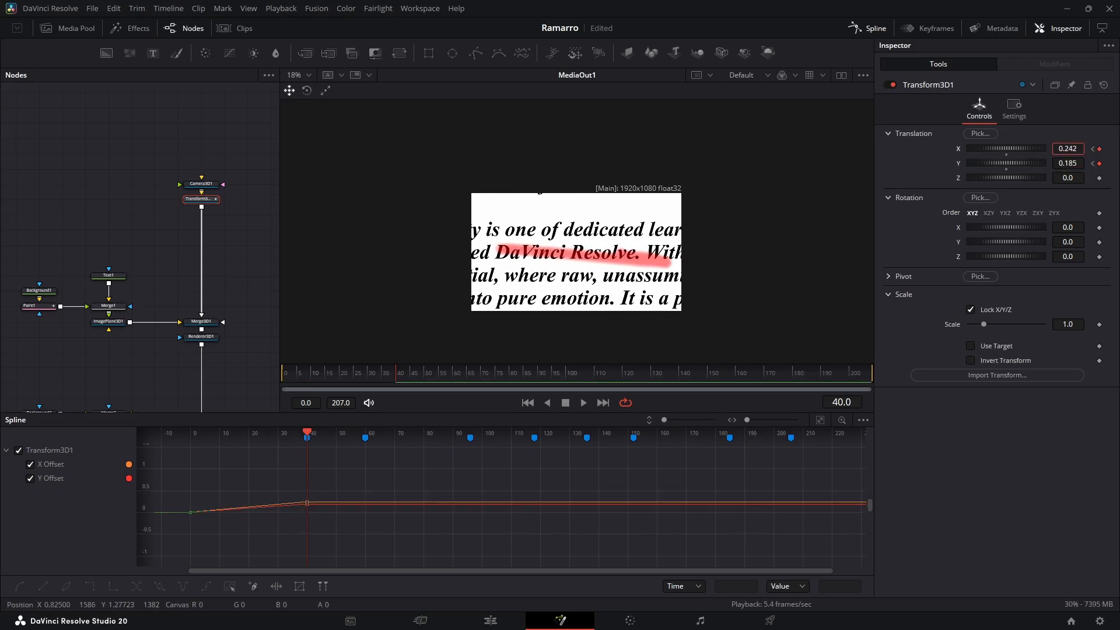
Insert a second Transform 3D after Transform3D1 and keyframe its X to 0.0918 at frame 58
right_click(557, 272)
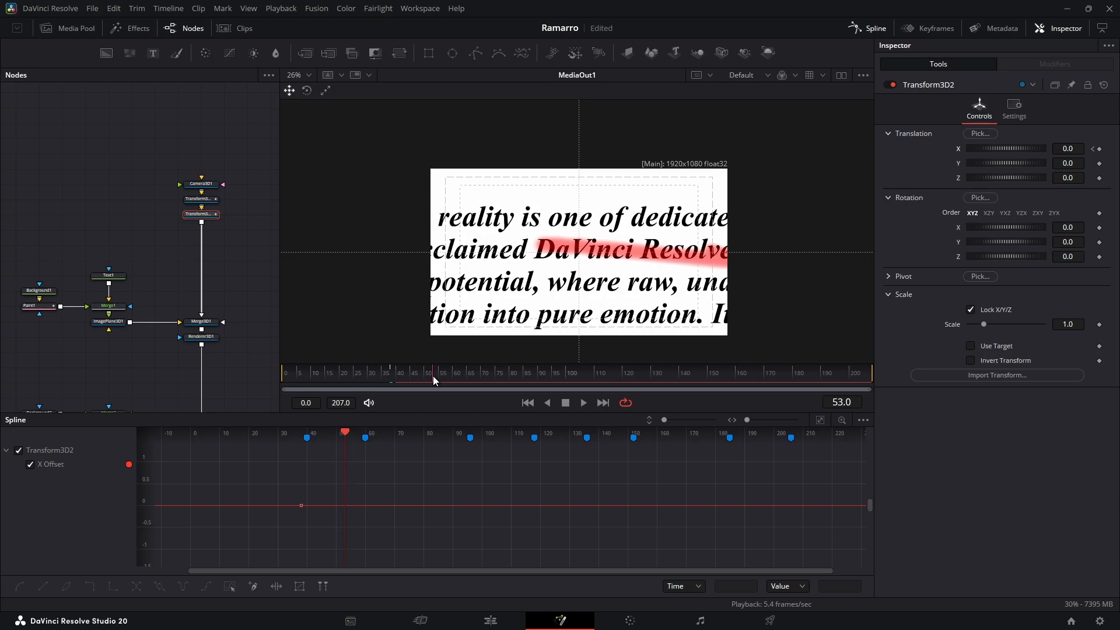
click(443, 372)
text(tr)
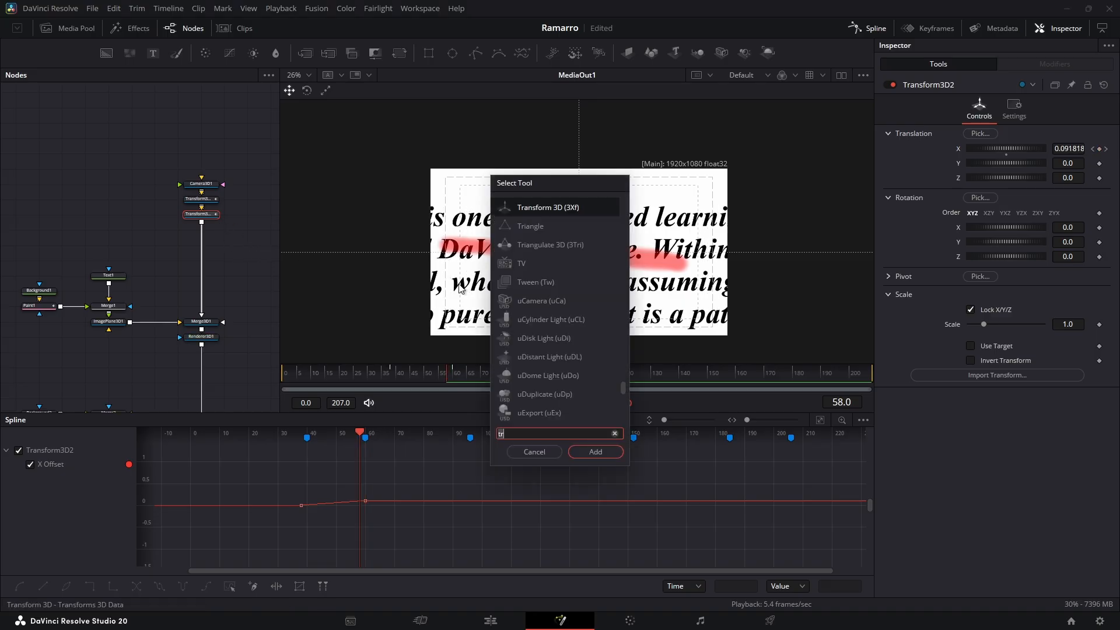
Add another keyframed Transform 3D camera move, then preview the Fusion Composition on the Edit page
click(595, 451)
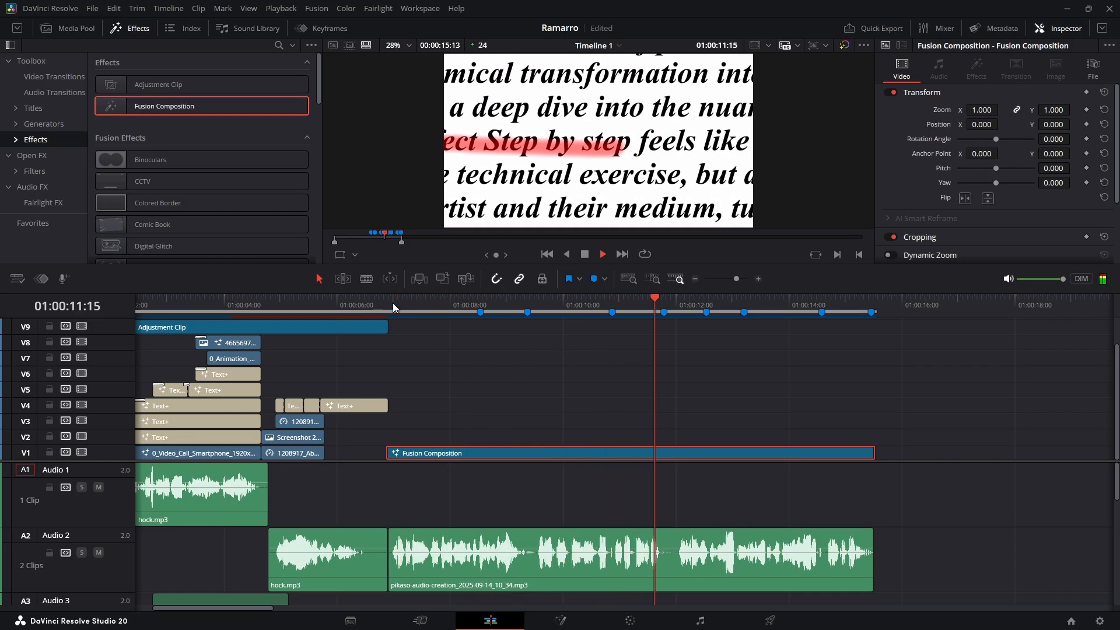
Return to the Fusion node graph and select Renderer3D1 in the Inspector
click(601, 254)
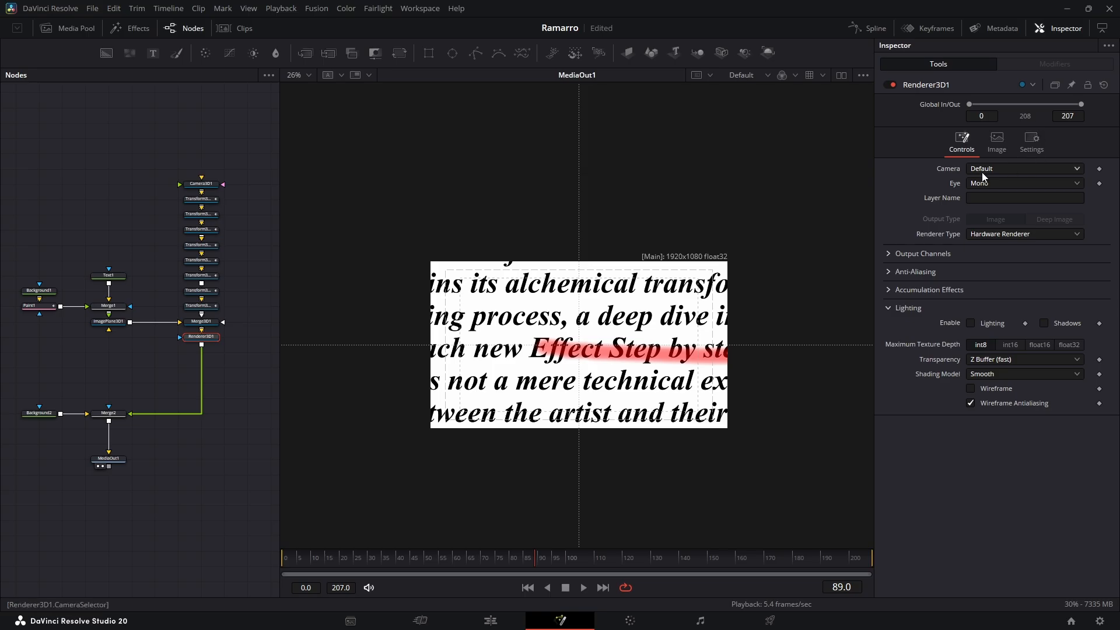
Enable Renderer3D1 motion blur with Quality 6 and Shutter Angle 230
click(1030, 141)
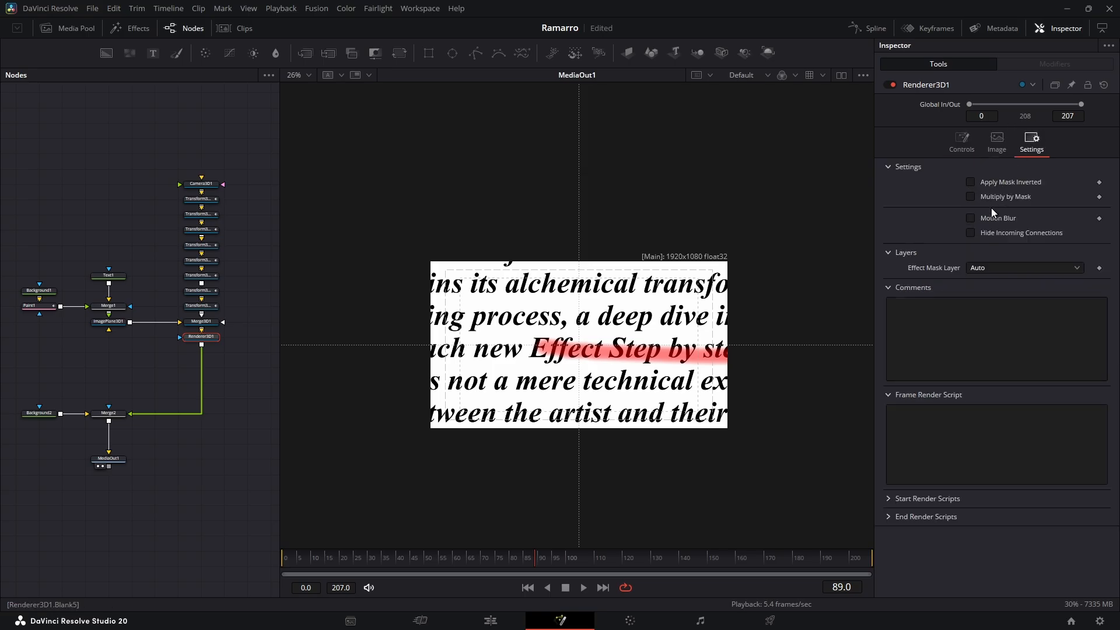
click(971, 218)
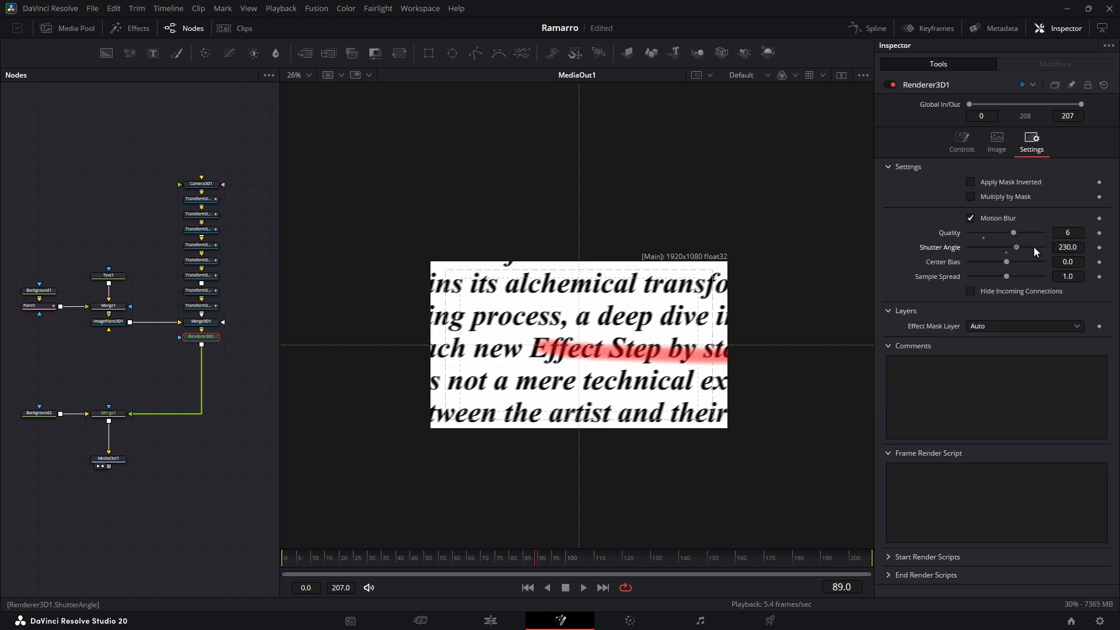
drag(989, 232, 1010, 233)
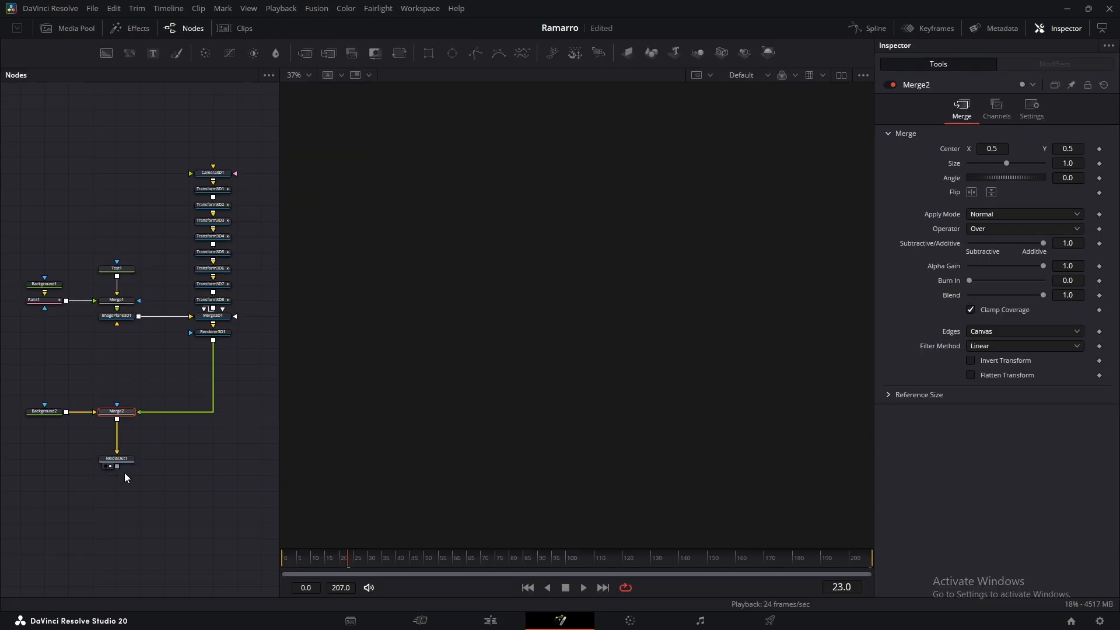
Check the motion-blurred MediaOut1, then view Merge1 and select Paint1 with its red strokes cleared
click(115, 458)
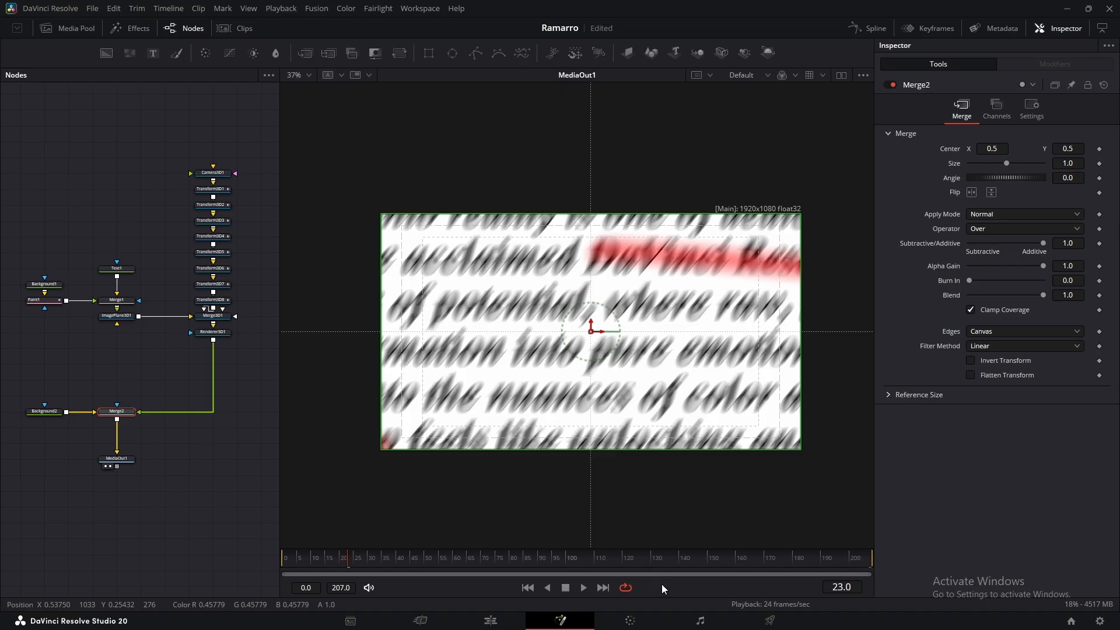
mouse_move(705, 575)
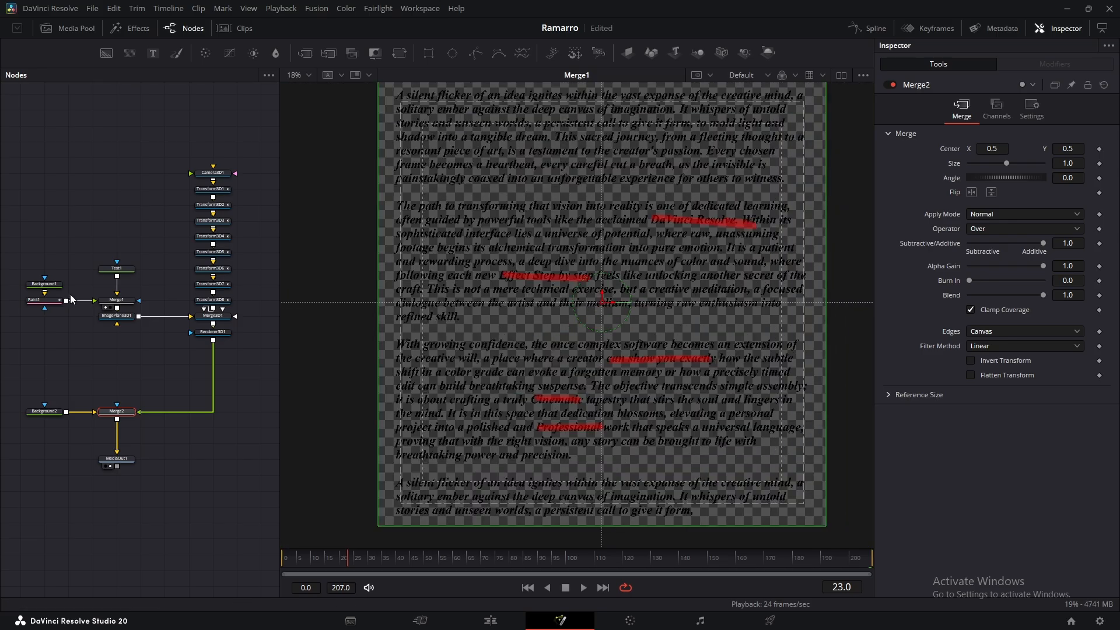
mouse_move(114, 300)
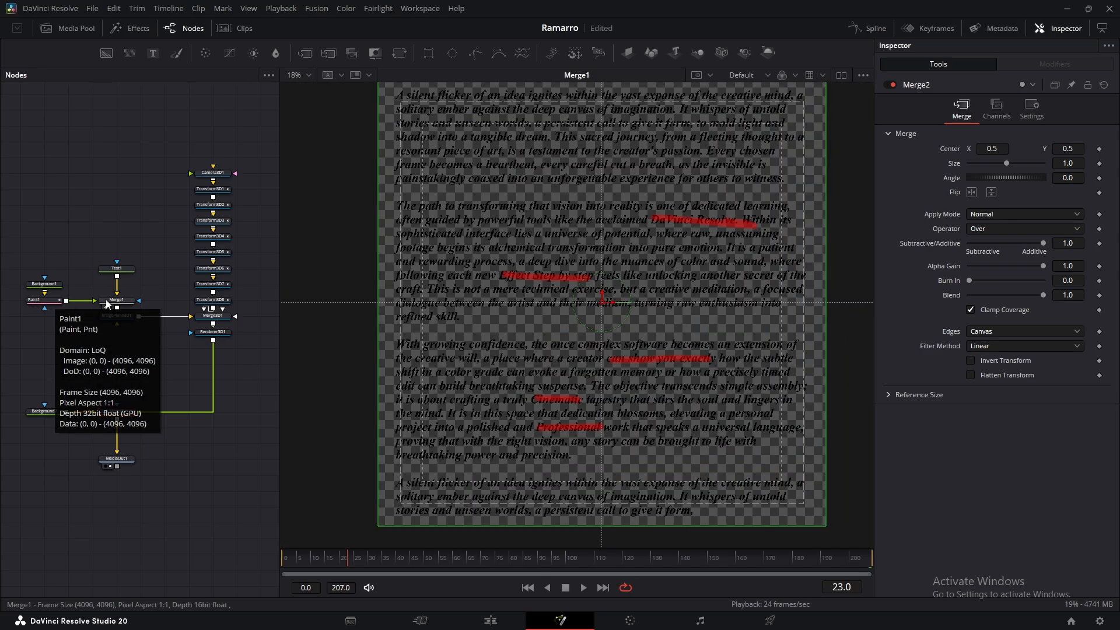
click(34, 300)
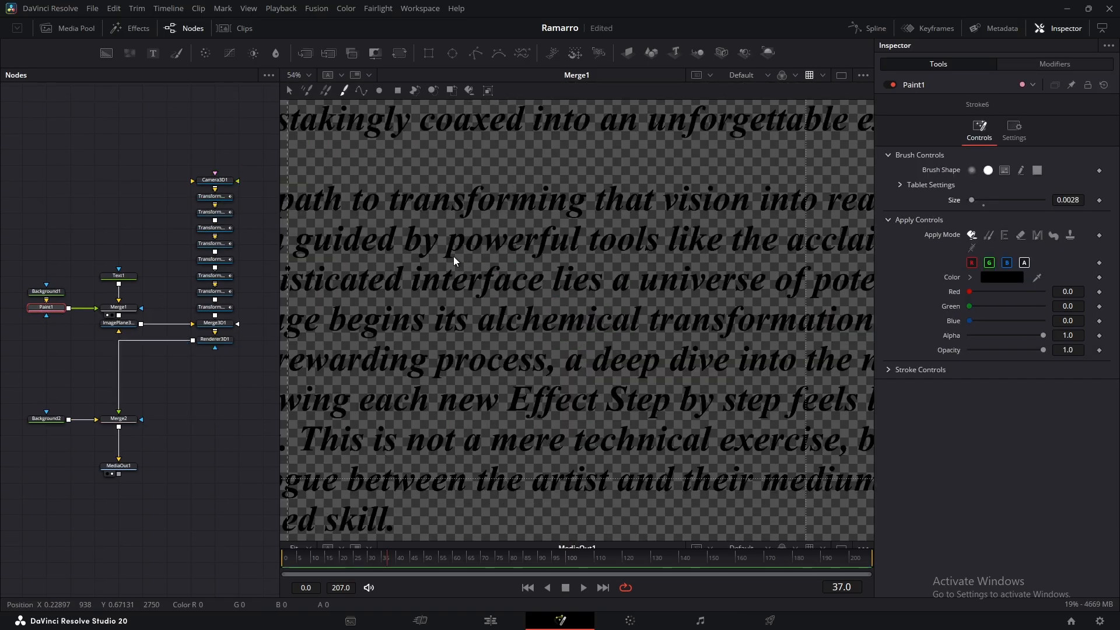
Set Paint1 to the Stroke tool with a thin black brush
click(343, 91)
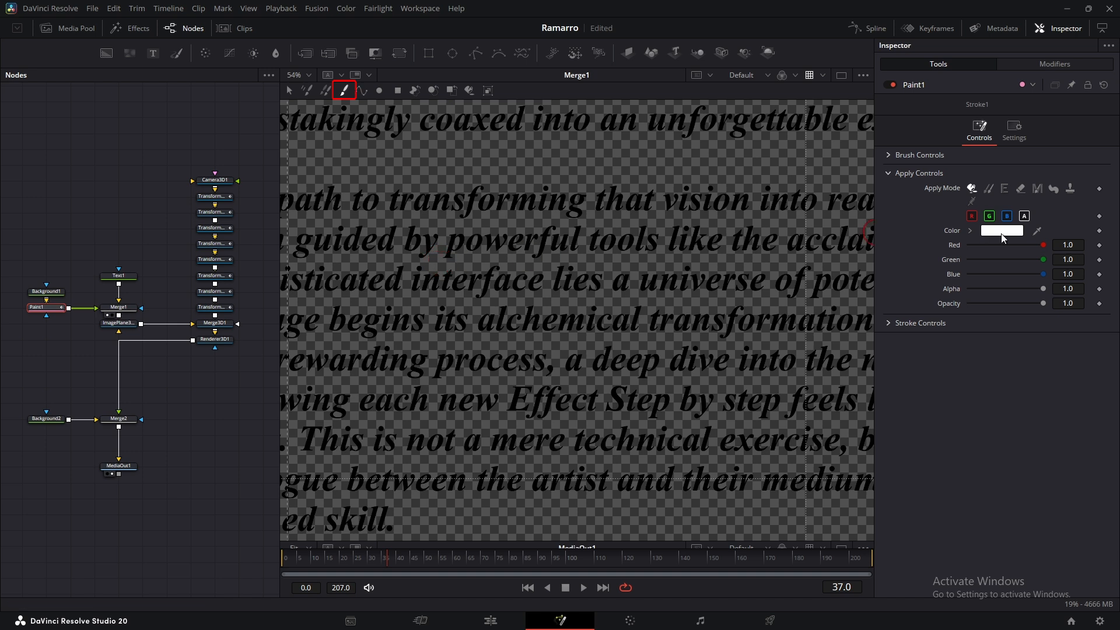
click(1001, 230)
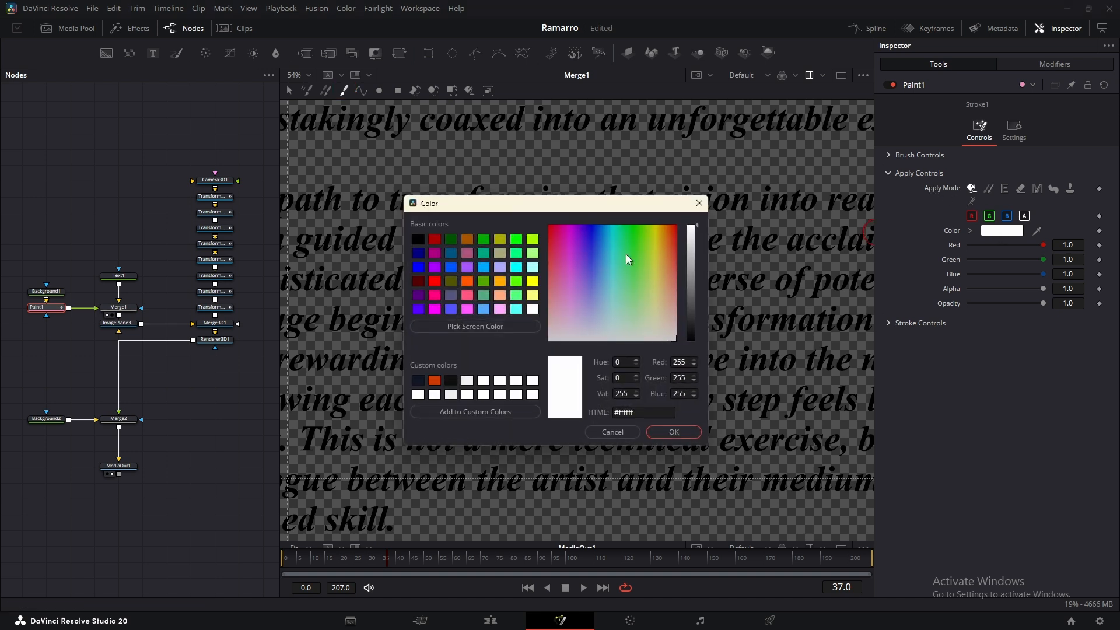
click(673, 432)
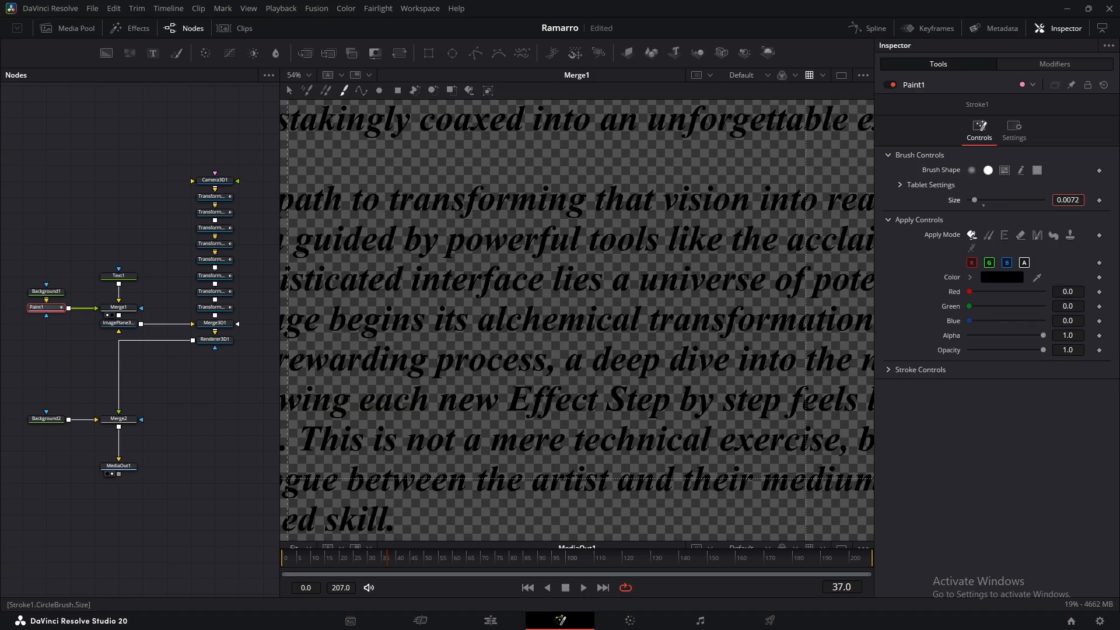
click(451, 265)
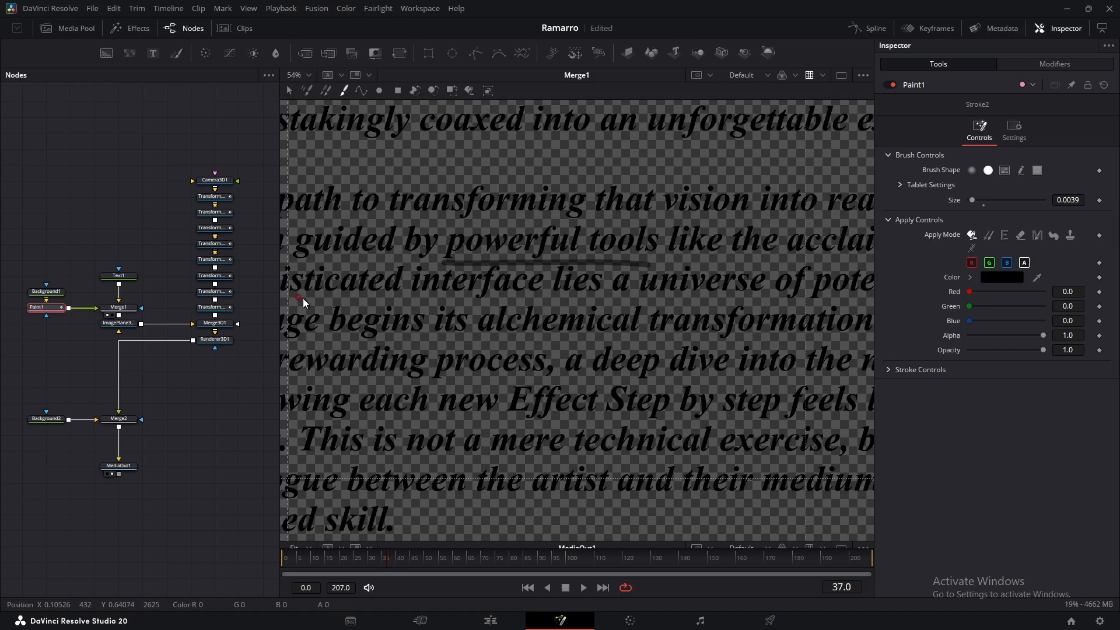
Draw black underlines and circles around key words such as 'raw' over the Merge1 text
click(119, 307)
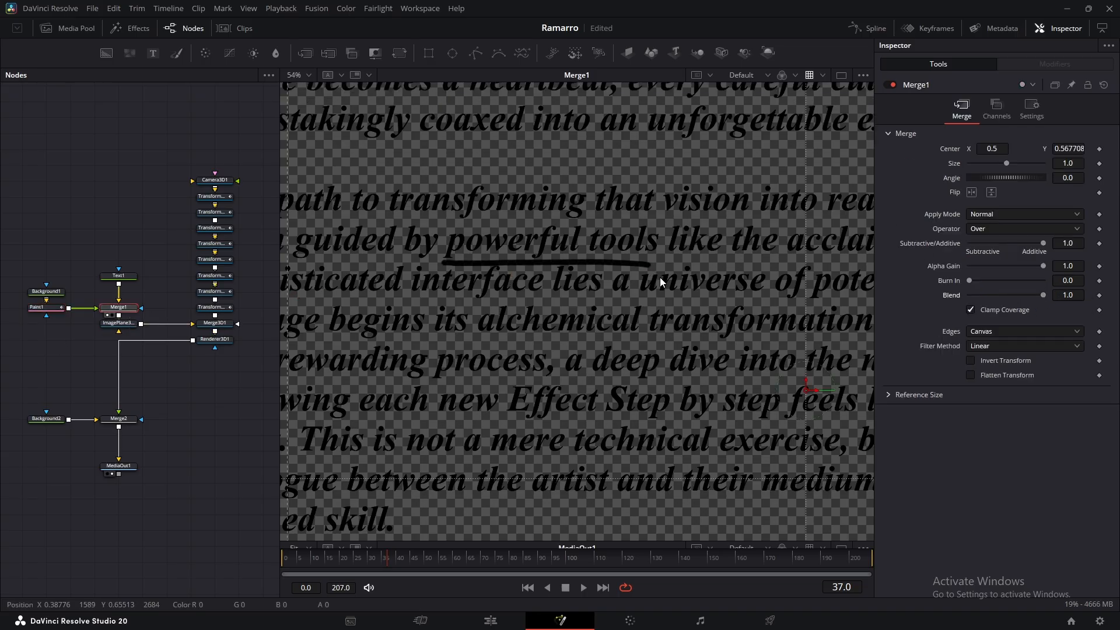
click(38, 307)
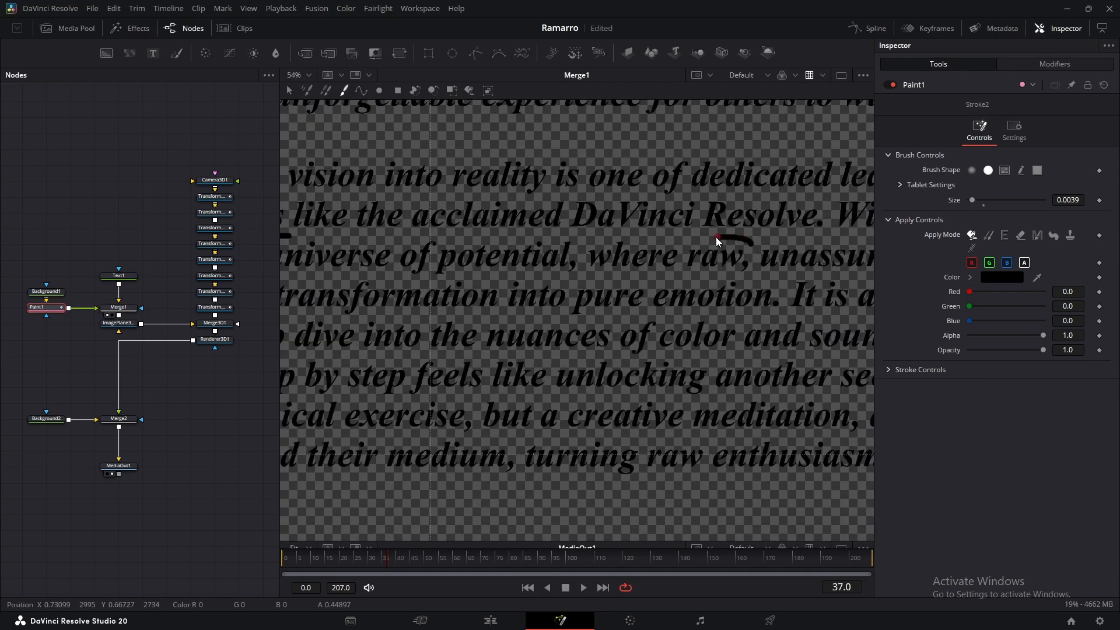
drag(718, 239, 754, 247)
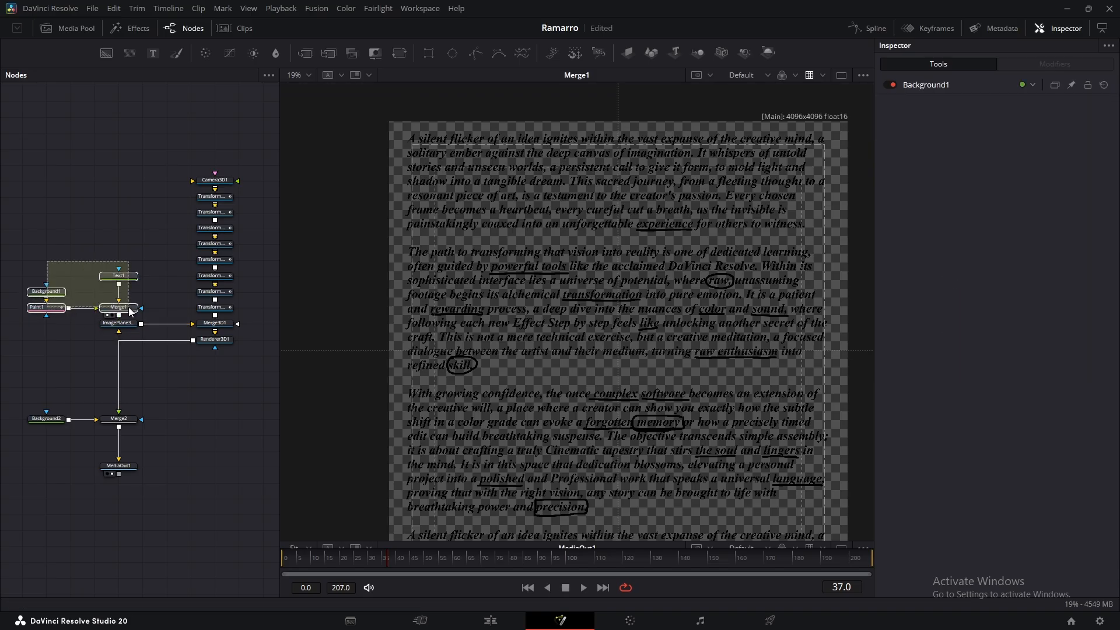
Copy Background1 and Paint1 and wire the pasted Paint into a new Merge as a second layer
click(119, 291)
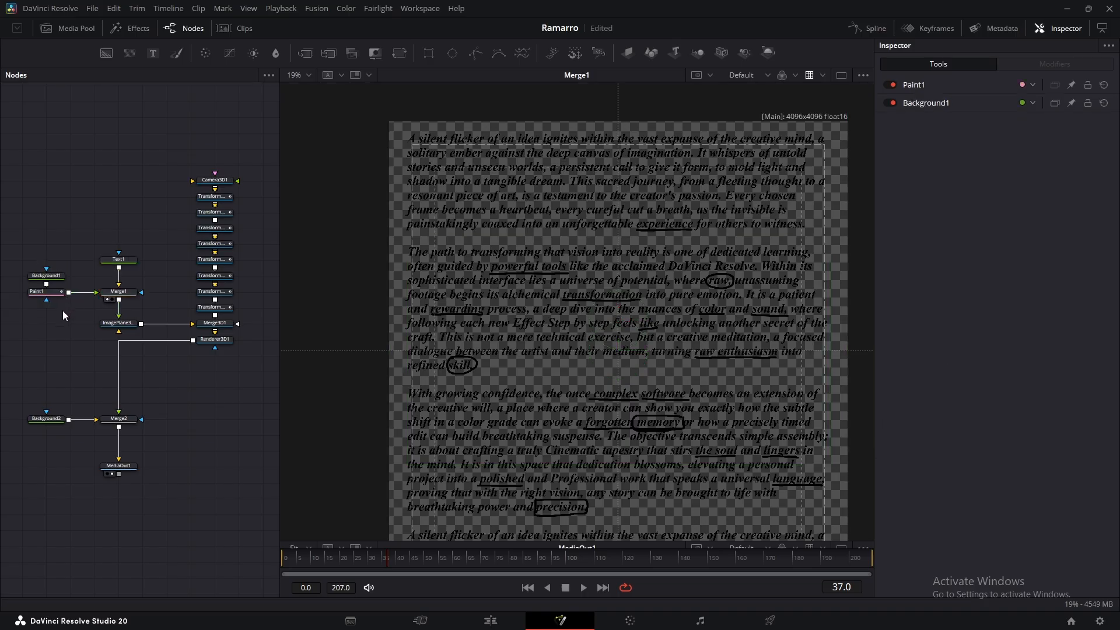
click(119, 292)
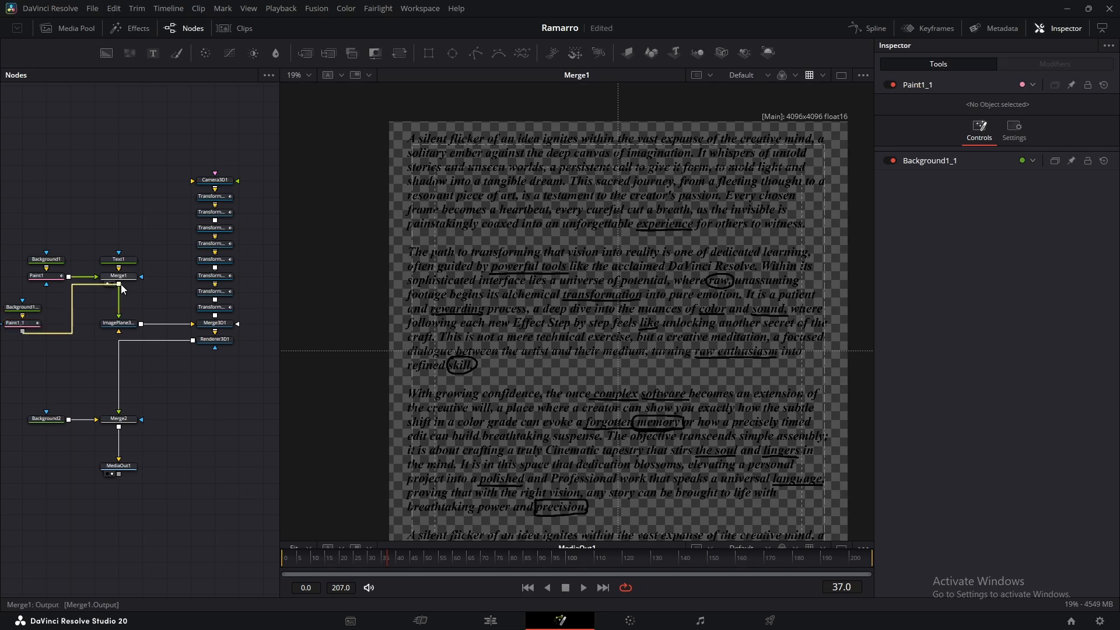
click(119, 322)
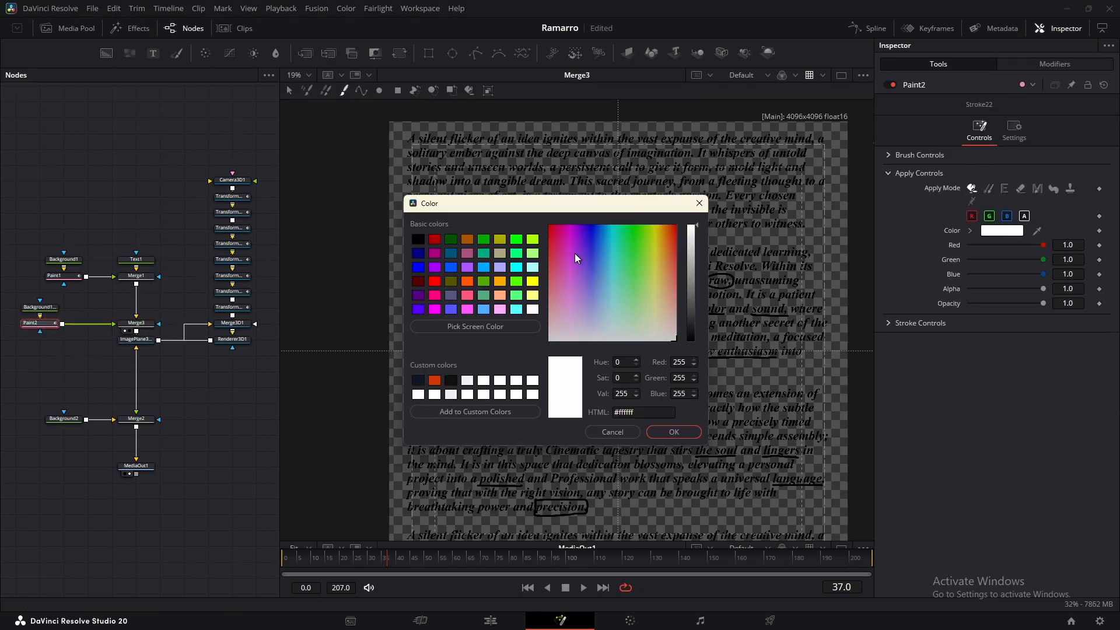
Give Paint2 a black 0.0056 brush with Stroke Animation set to Write On
click(672, 432)
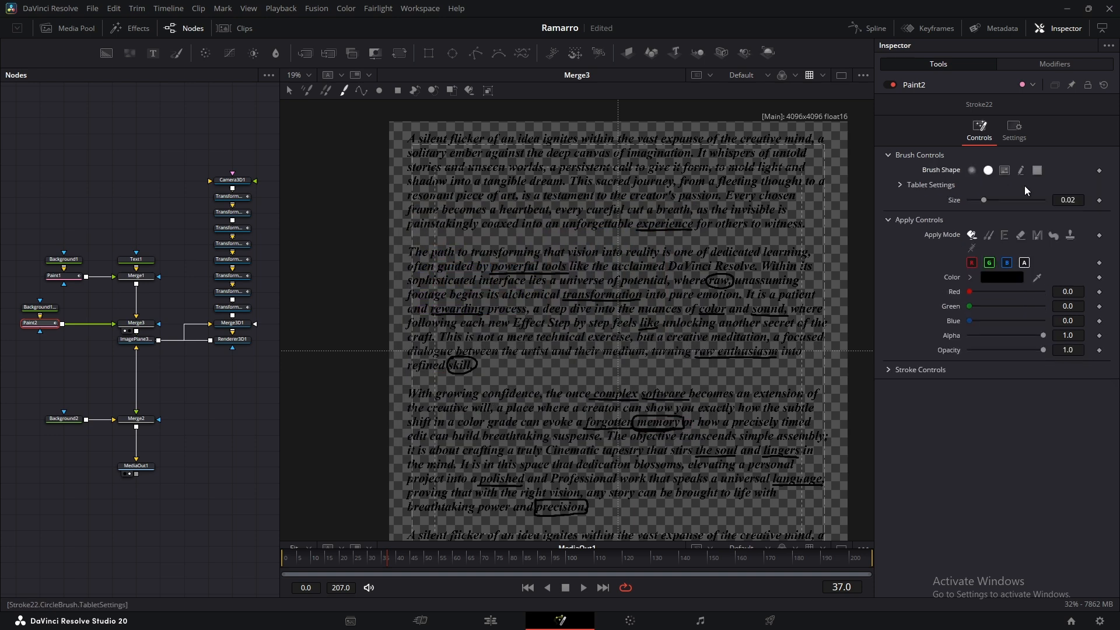
click(1068, 200)
text(0.0056)
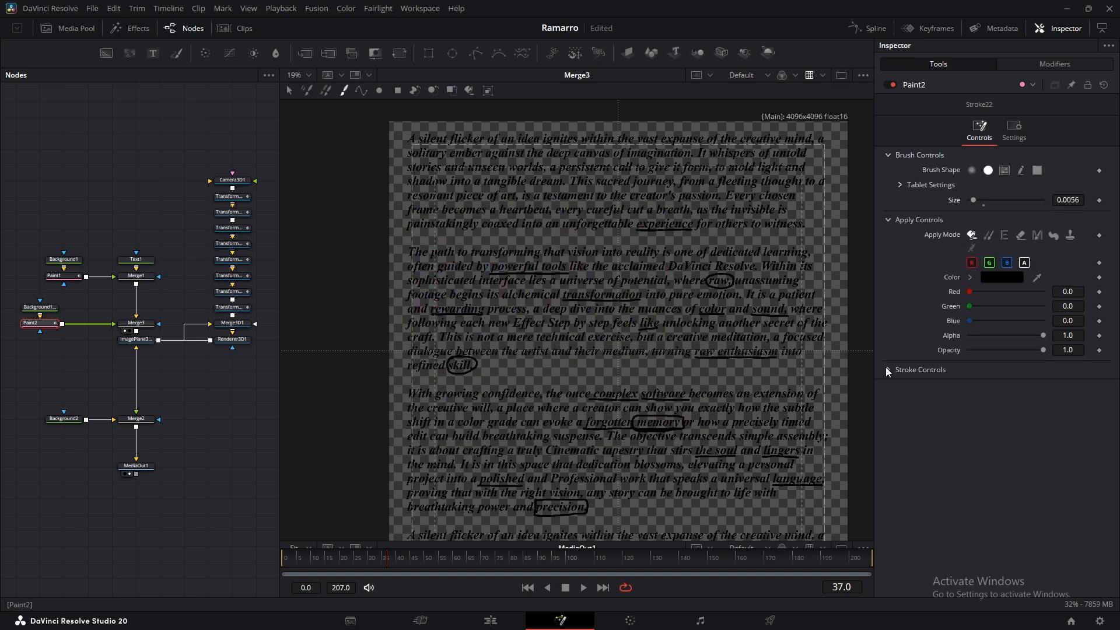
click(1022, 385)
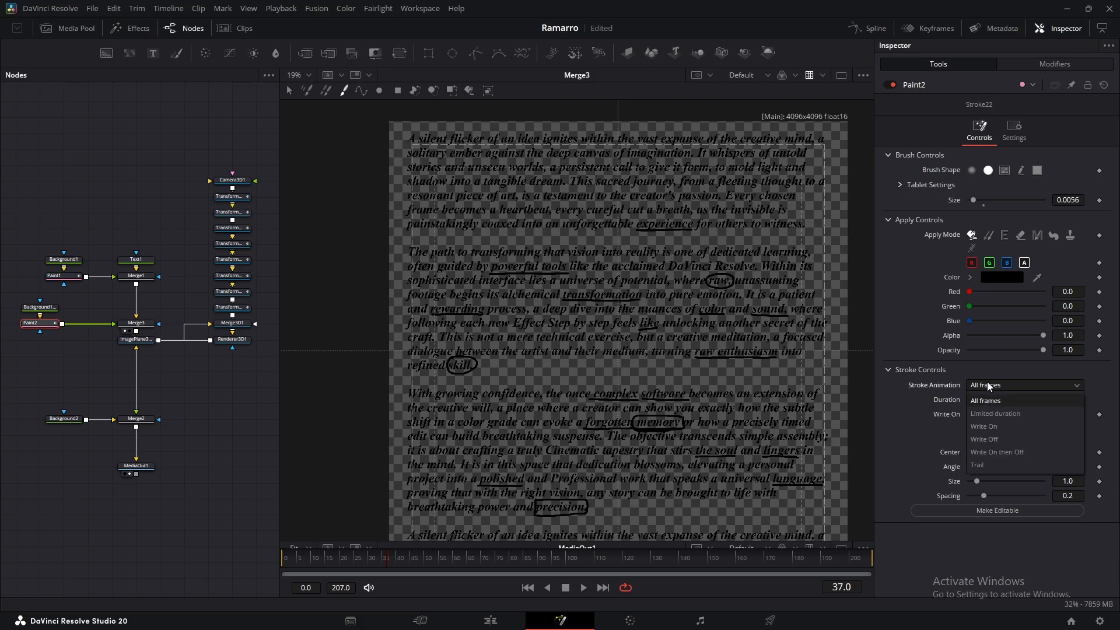
click(985, 426)
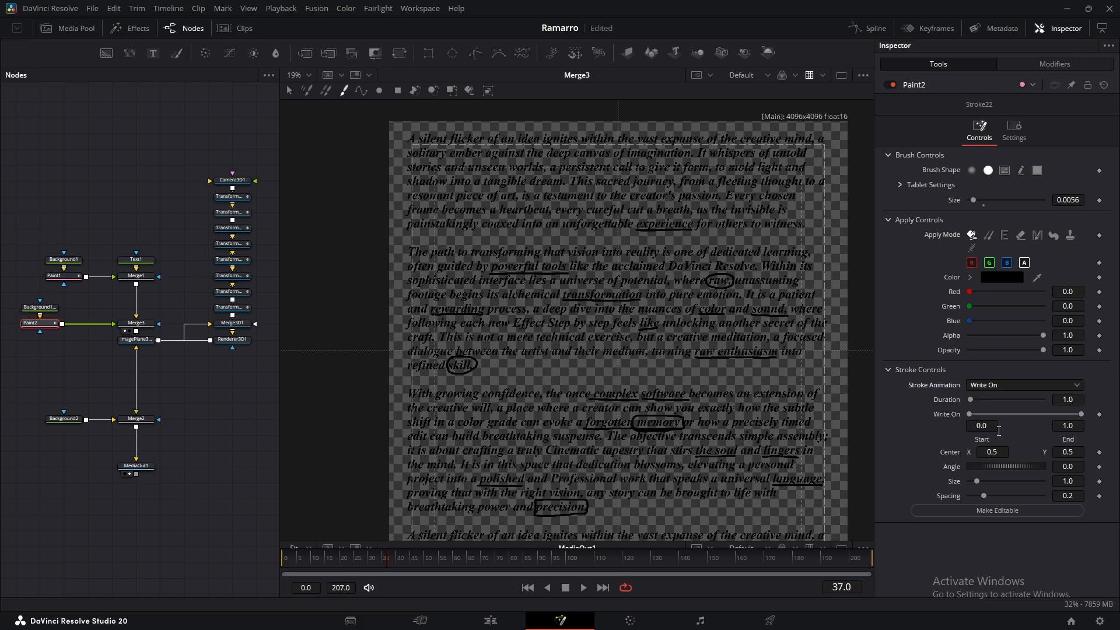
mouse_move(583, 351)
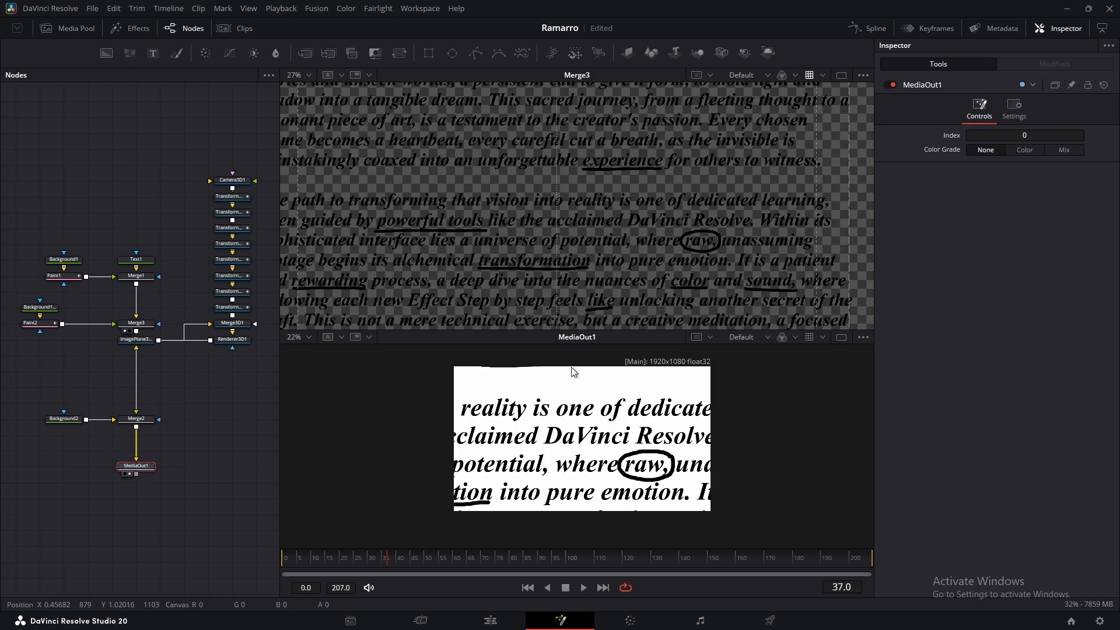
At frame 28, draw a write-on stroke circling 'raw,' on the second paint layer
click(378, 558)
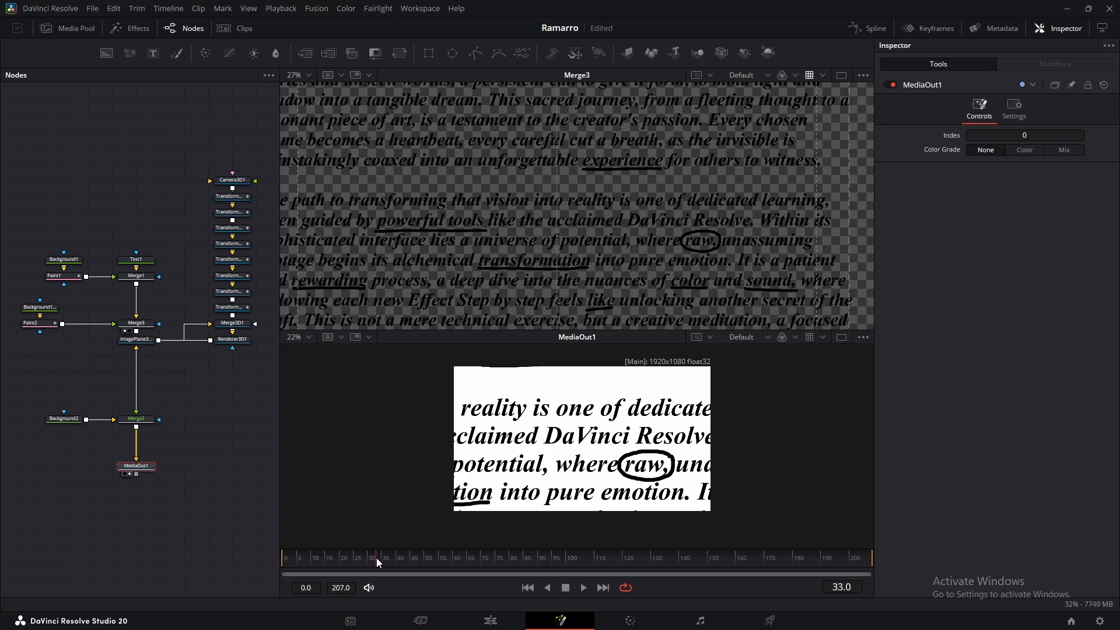
click(362, 558)
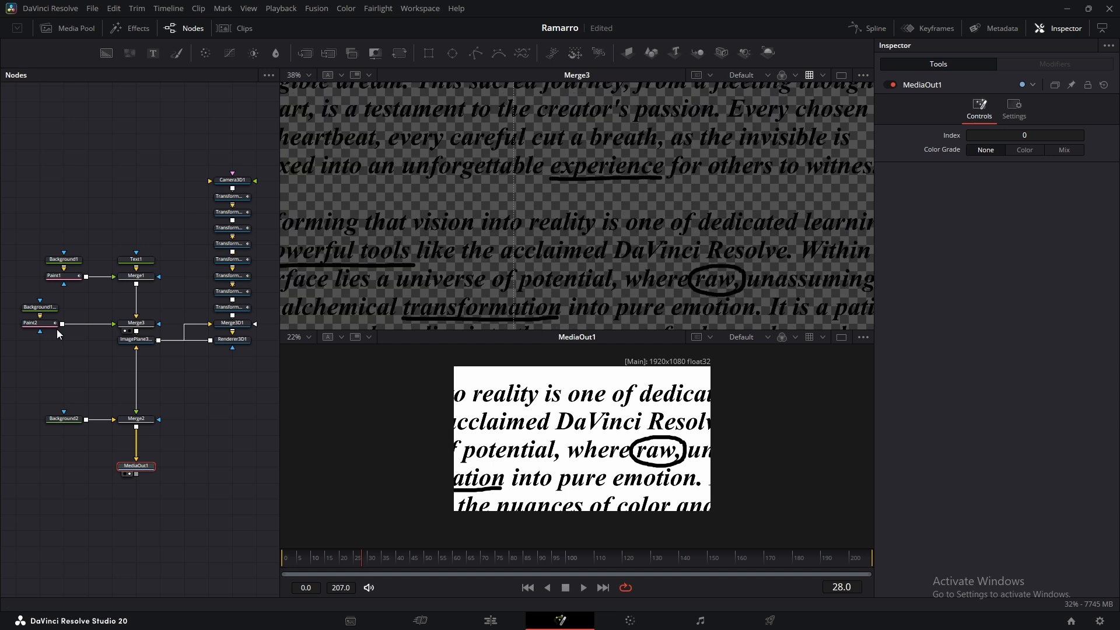
click(30, 322)
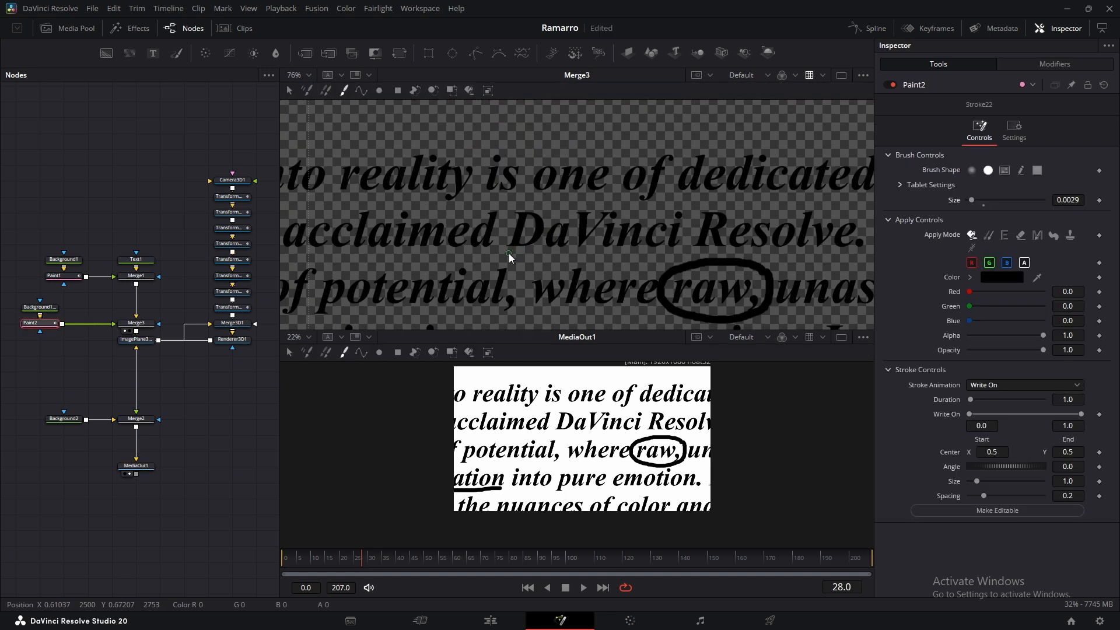
drag(507, 255, 672, 256)
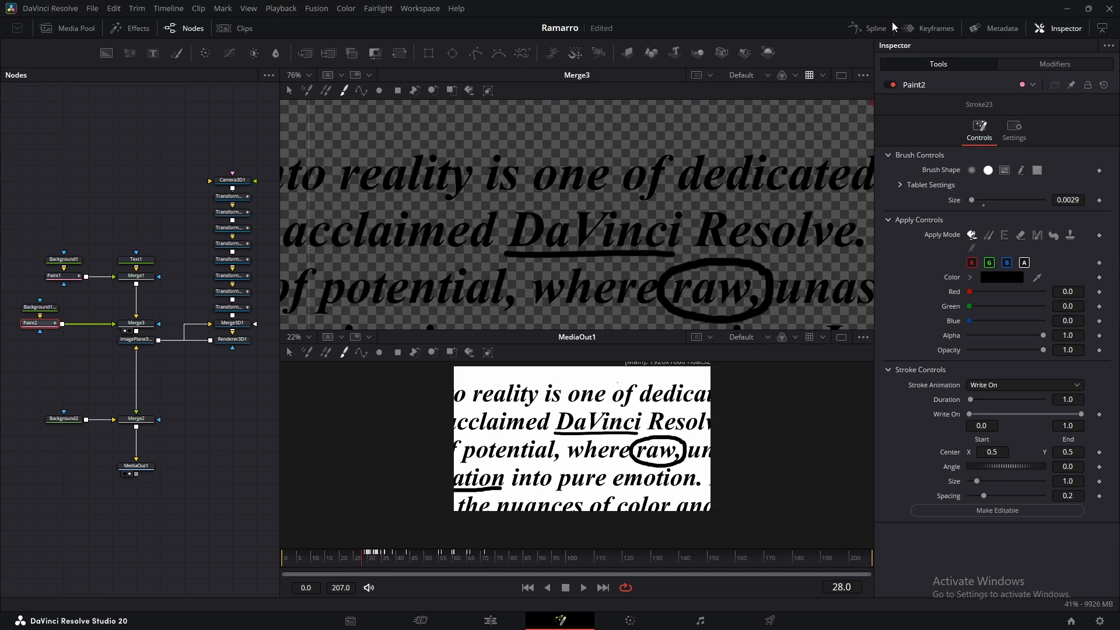
In the Keyframes panel, expand Paint2 and retime Stroke23 relative to the earlier underline
click(933, 28)
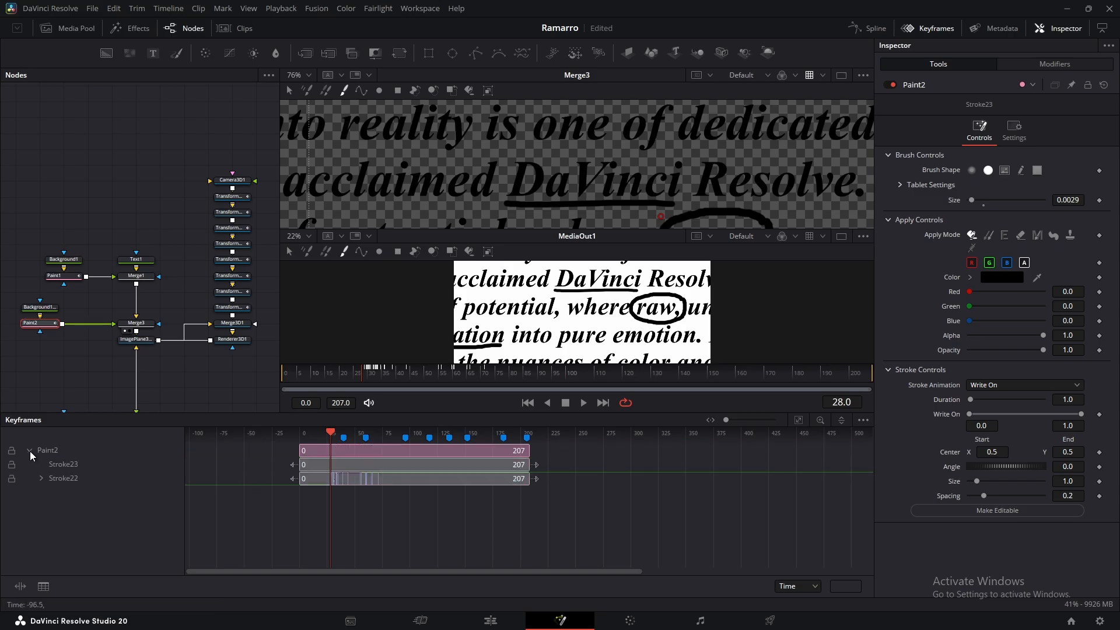
click(41, 479)
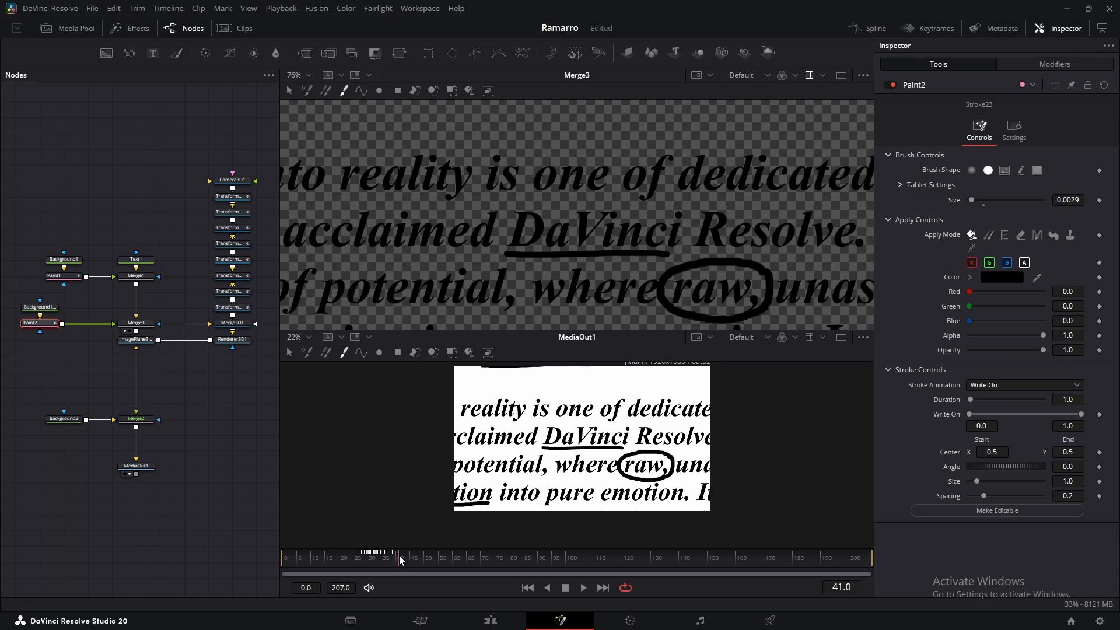
At frame 40, paint an underline stroke beneath 'Resolve' and scrub back to check its write-on
click(393, 558)
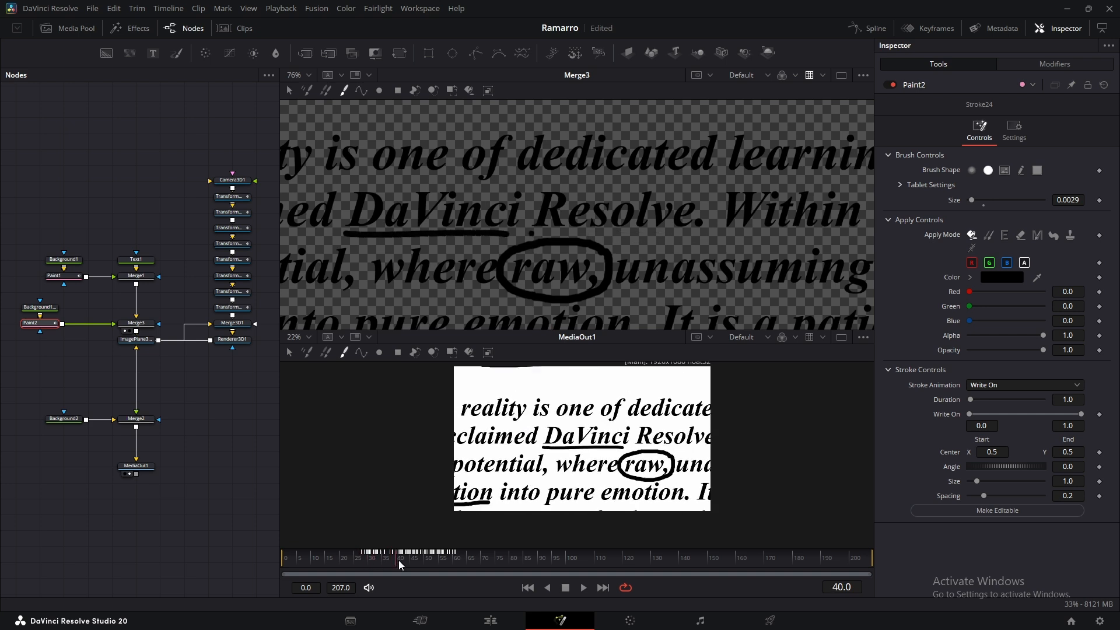
drag(400, 565, 464, 565)
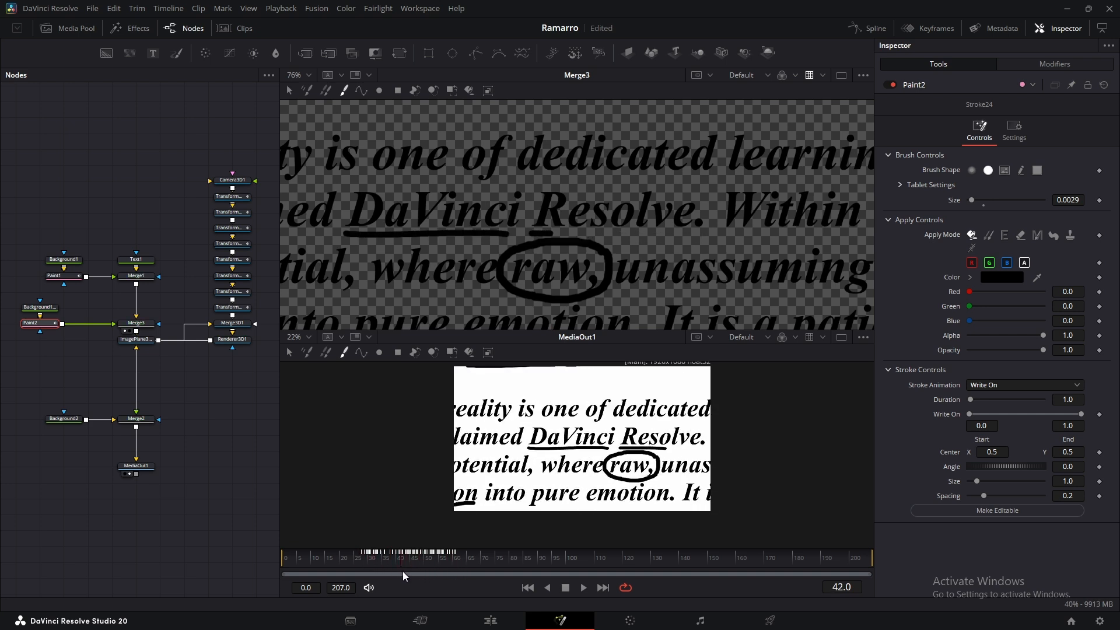
click(582, 587)
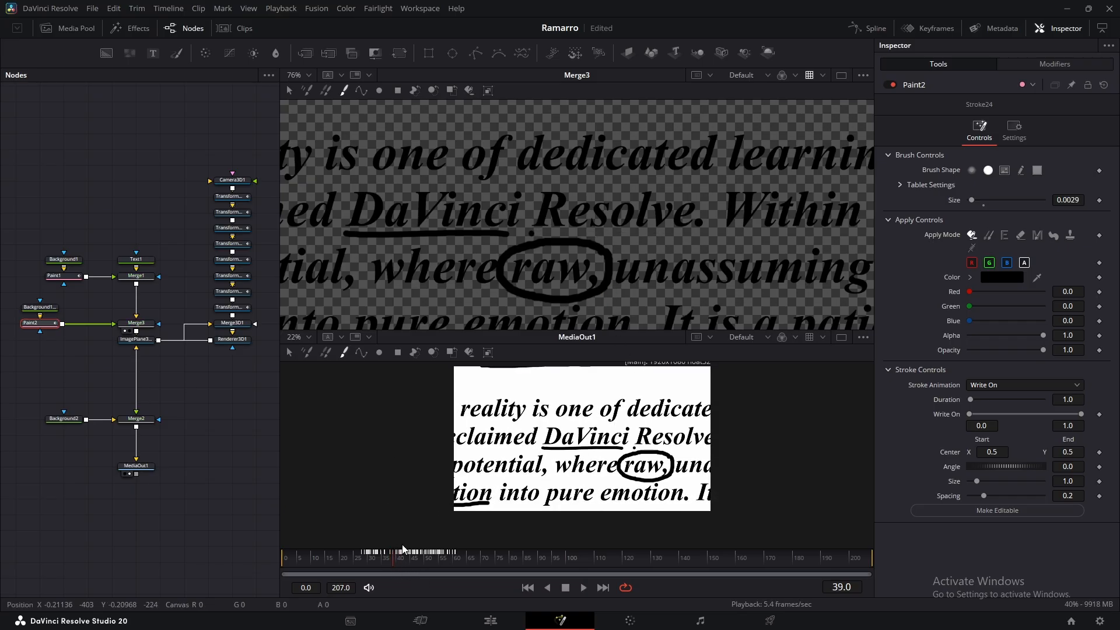
click(935, 29)
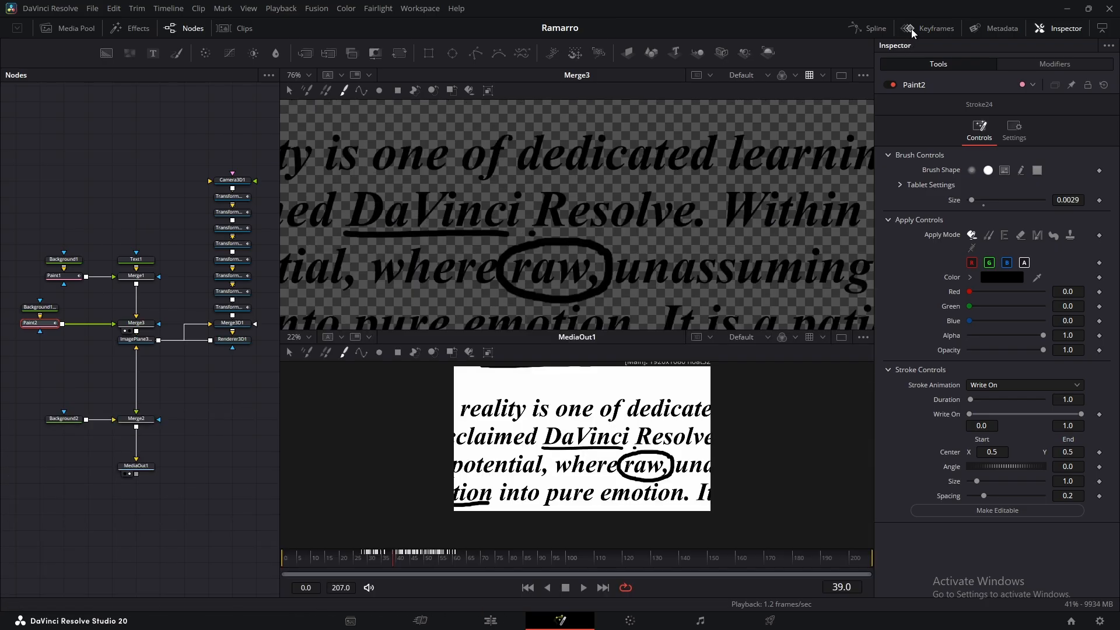
Underline 'Effect' with a paint stroke and shift the strokes' End keyframes to stagger their write-on
click(514, 573)
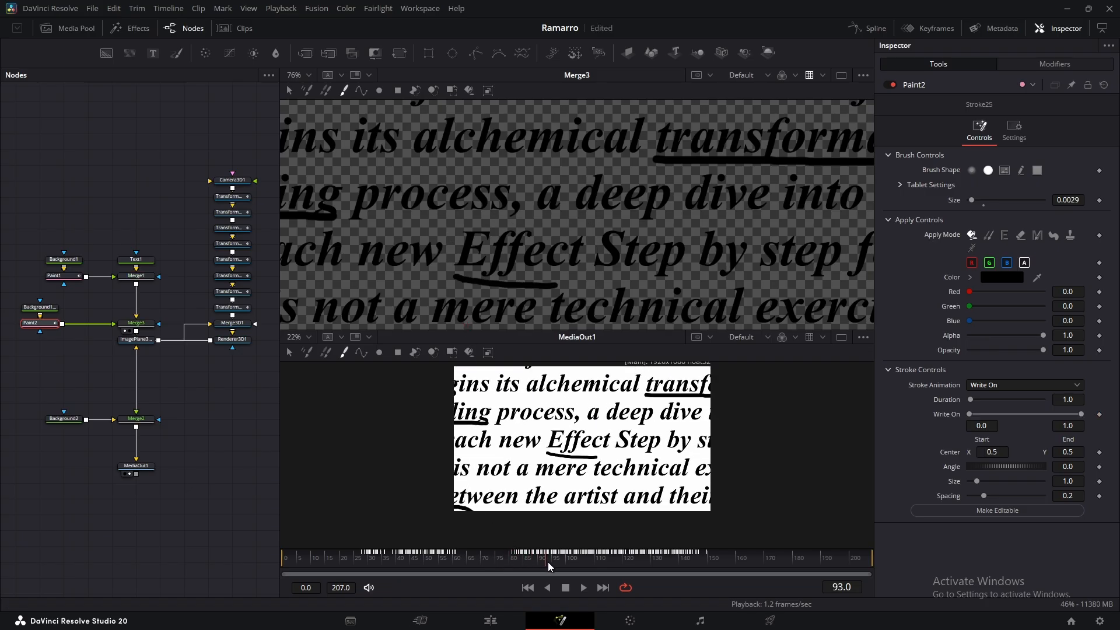
drag(541, 565, 599, 565)
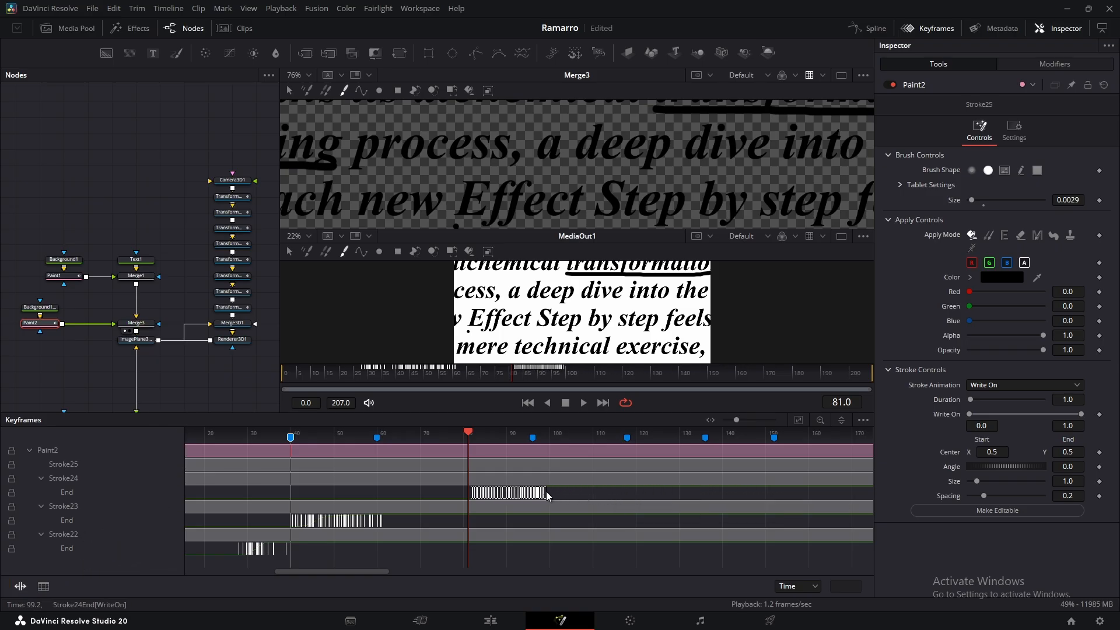
Bring the paper texture JPG into the node editor and merge it via a new Merge4 before MediaOut1
click(529, 373)
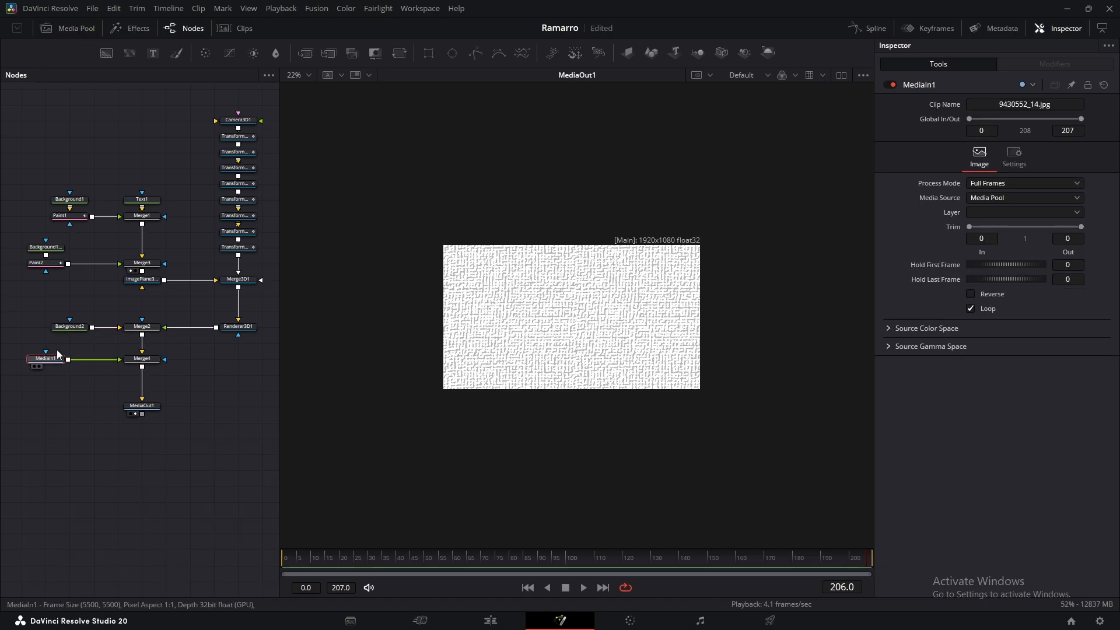
On Merge4, set Edges to Mirror, Size 0.085 and Apply Mode to Linear Burn
click(142, 359)
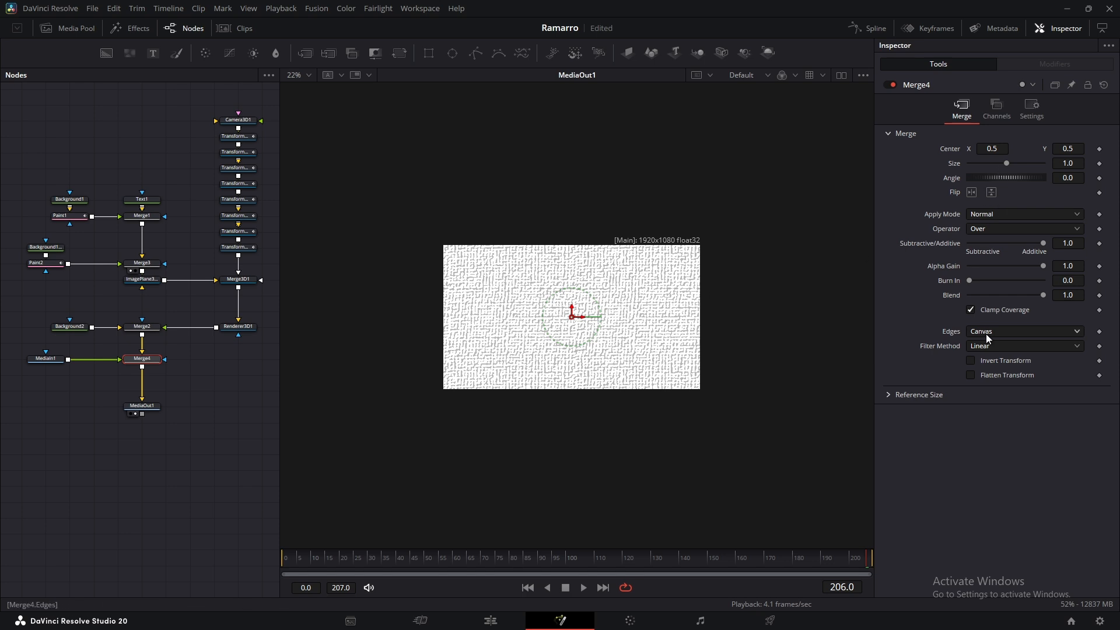
click(1023, 330)
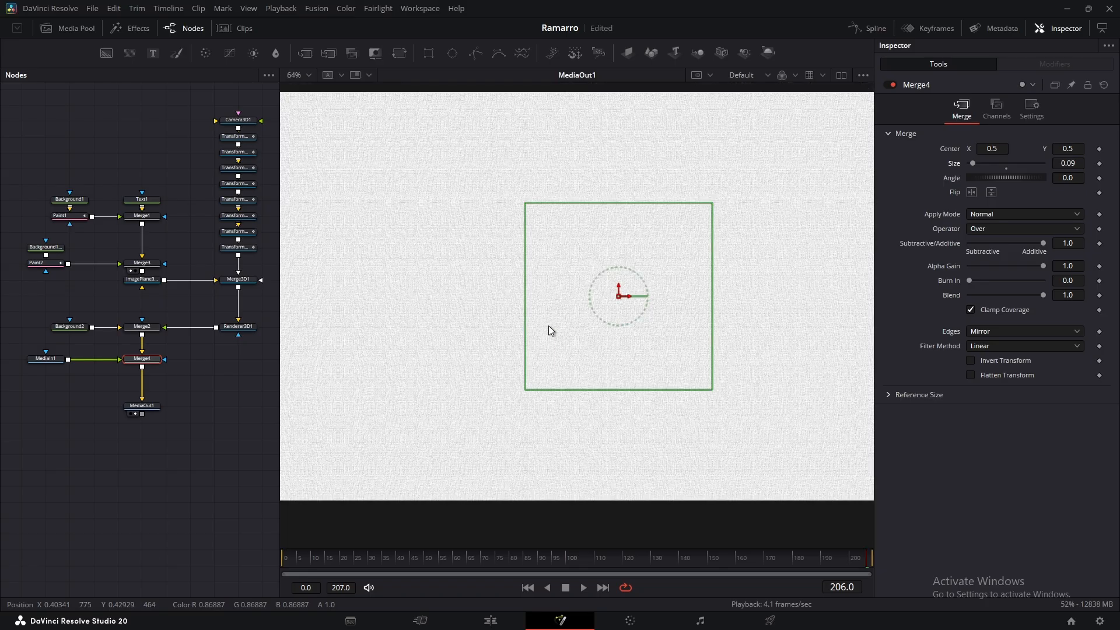
click(1023, 214)
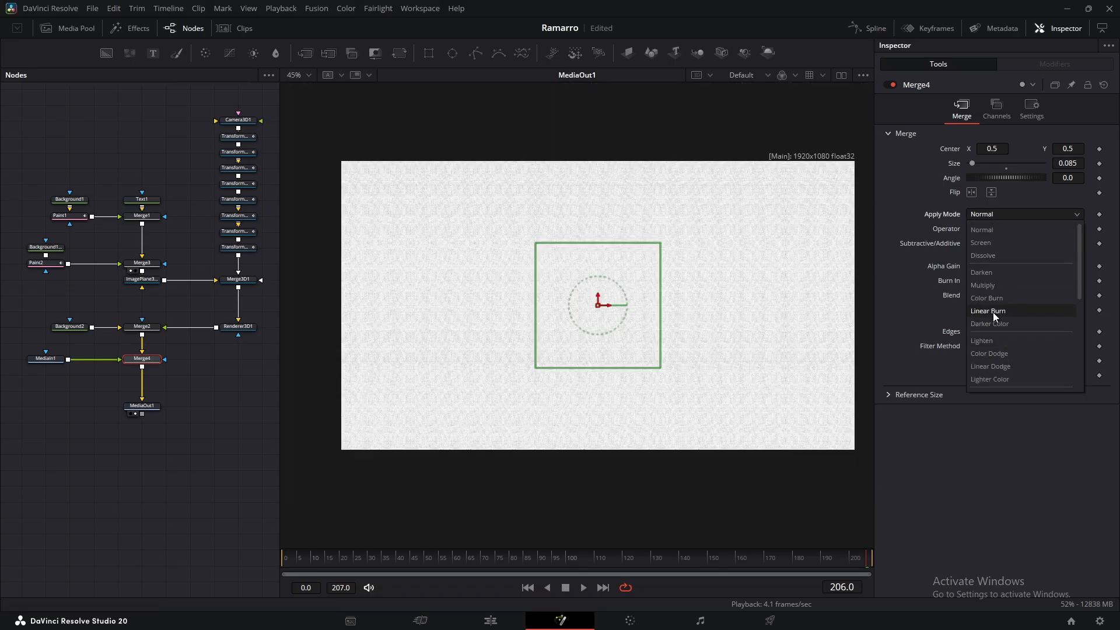
click(987, 310)
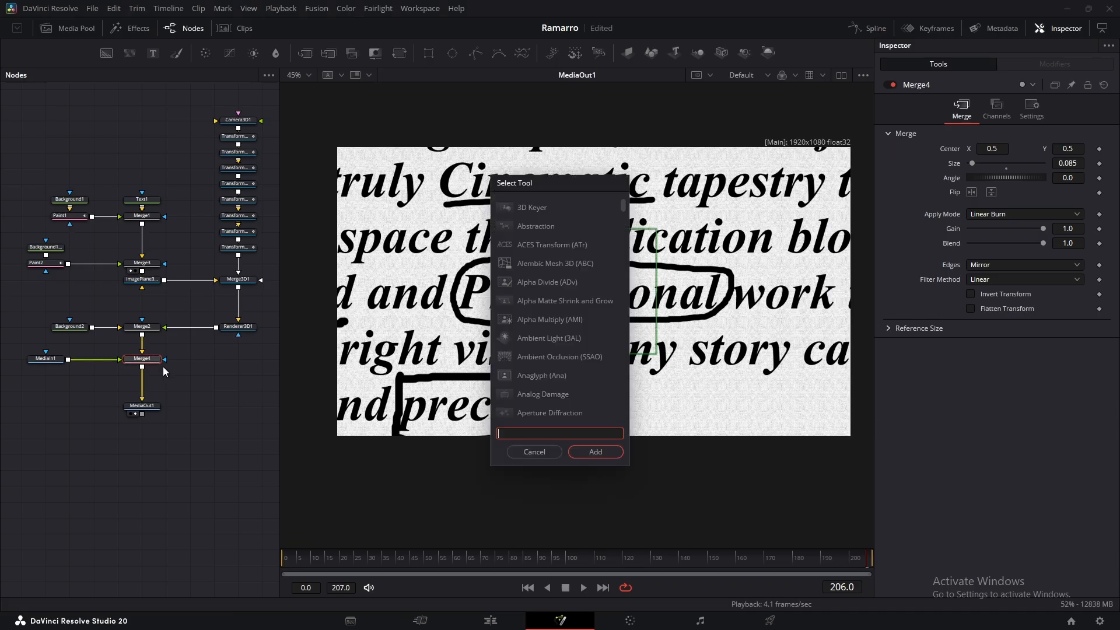
Add a Vignette node and widen its spread to darken the frame edges
text(vig)
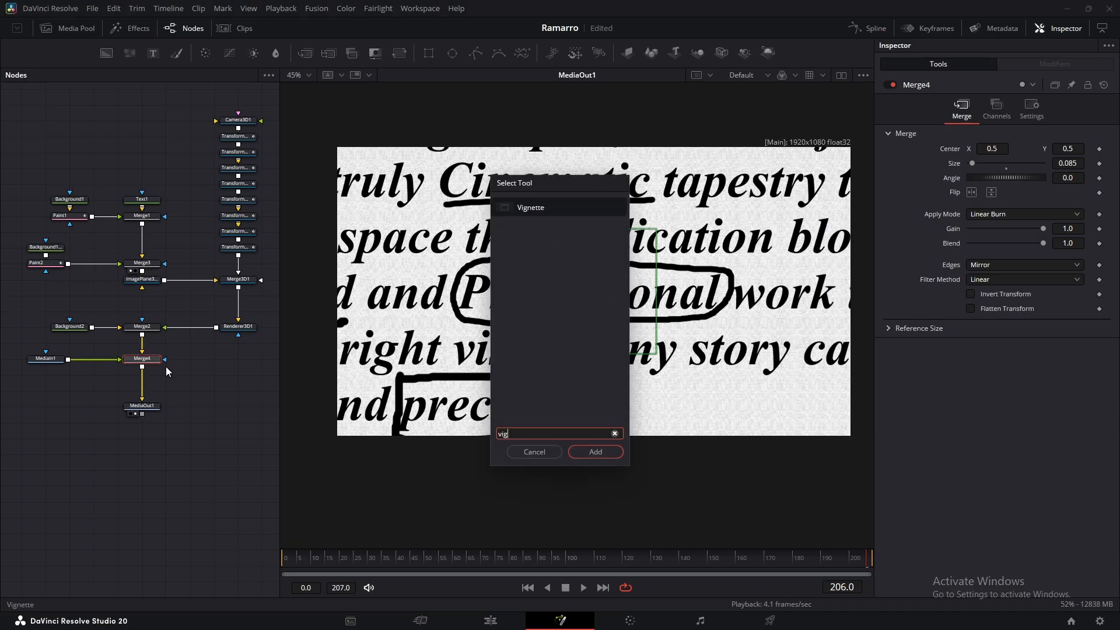
click(594, 451)
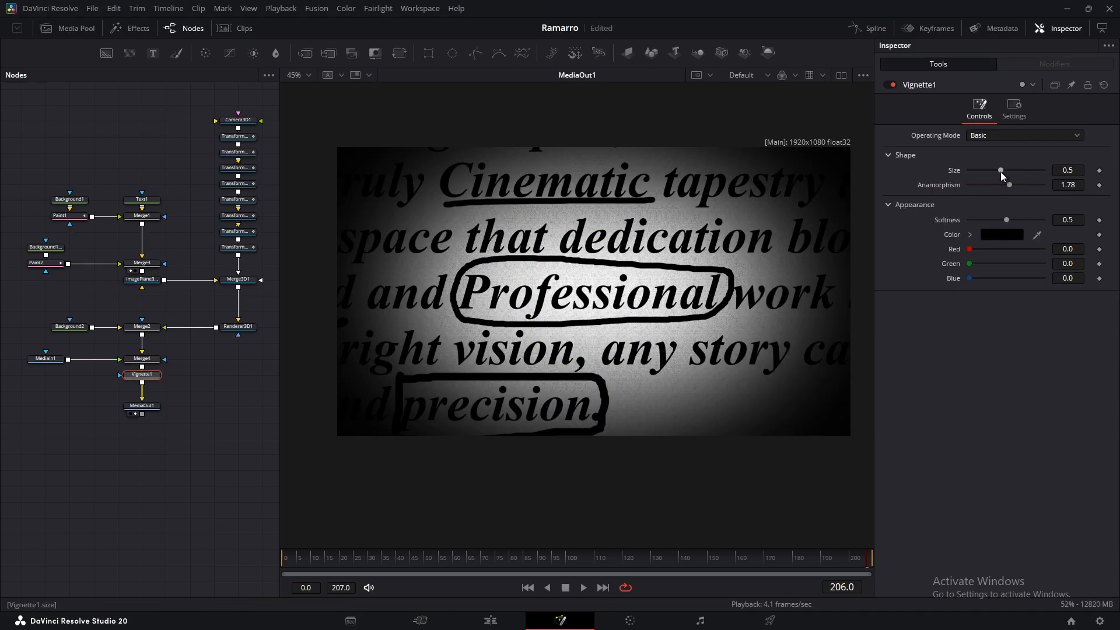
drag(1001, 171, 1027, 171)
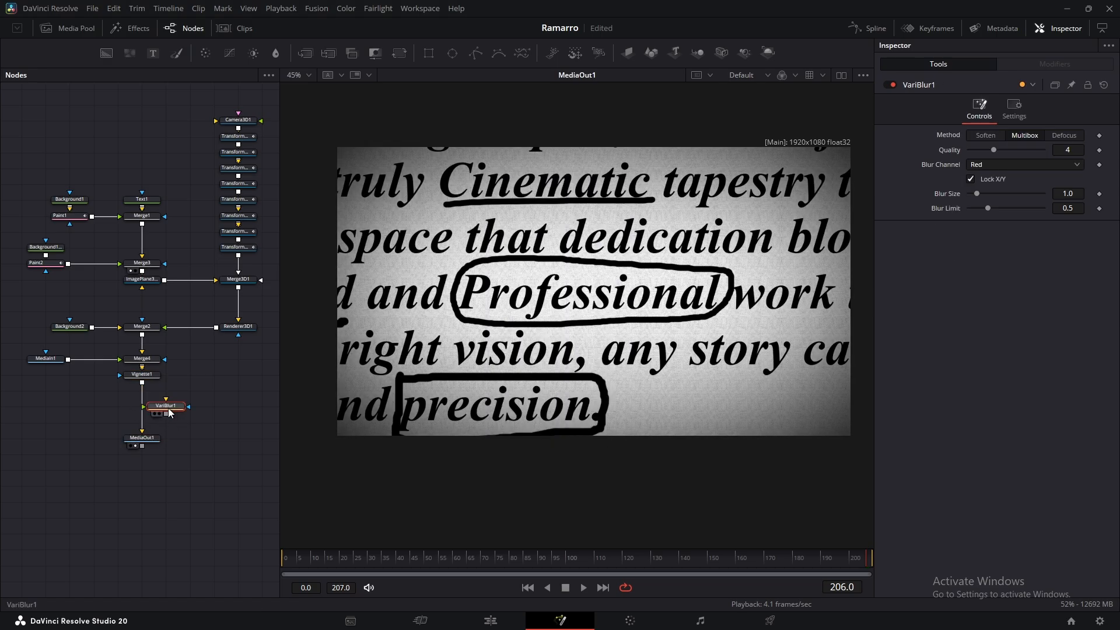
Add a VariBlur with Blur Size 2.2 masked by an inverted Ellipse
drag(978, 193, 986, 194)
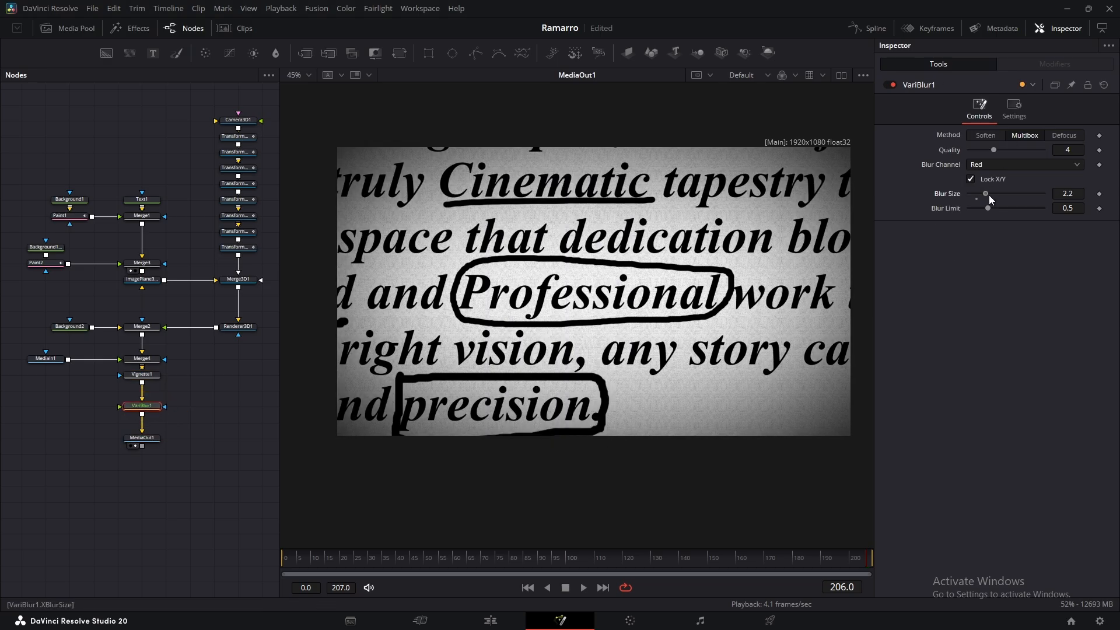
click(141, 327)
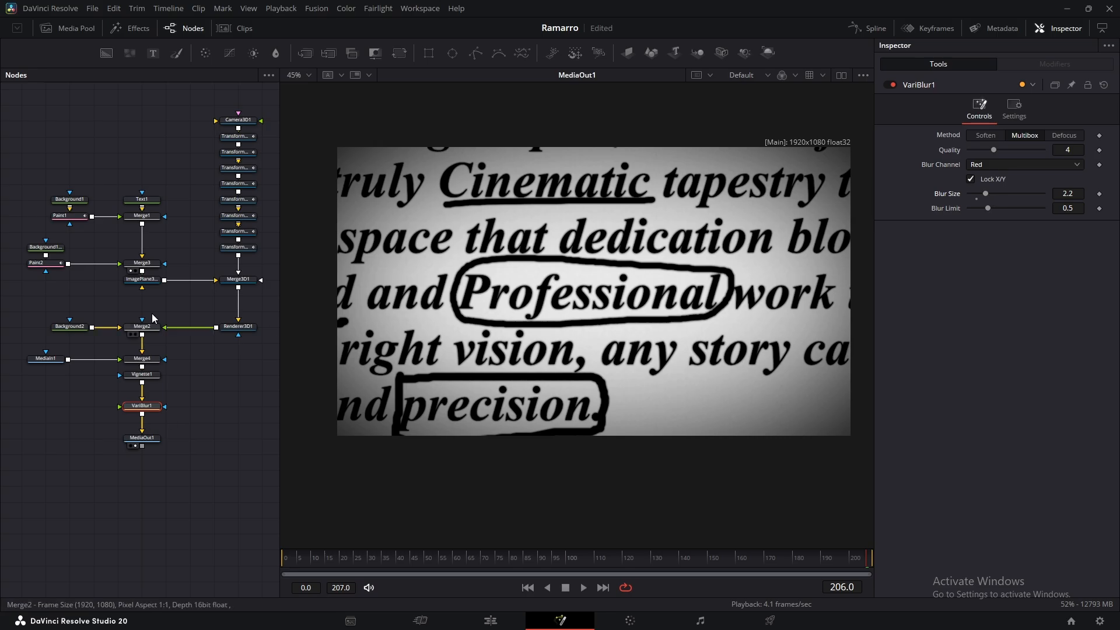
click(69, 407)
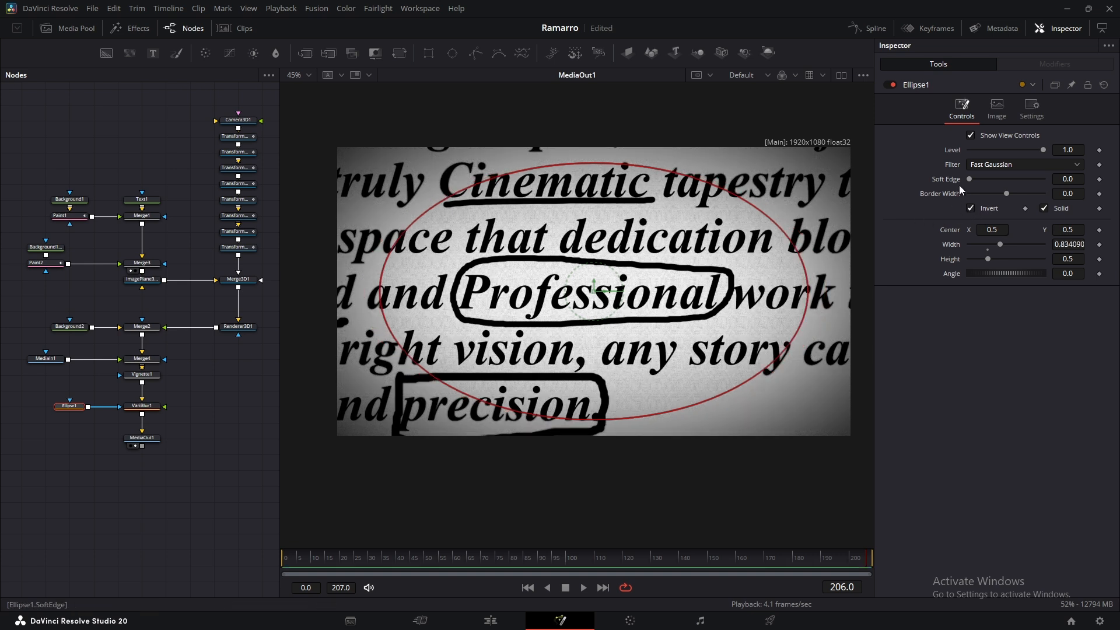
Raise Ellipse1's Soft Edge so the edge blur fades in smoothly
drag(970, 178, 1007, 179)
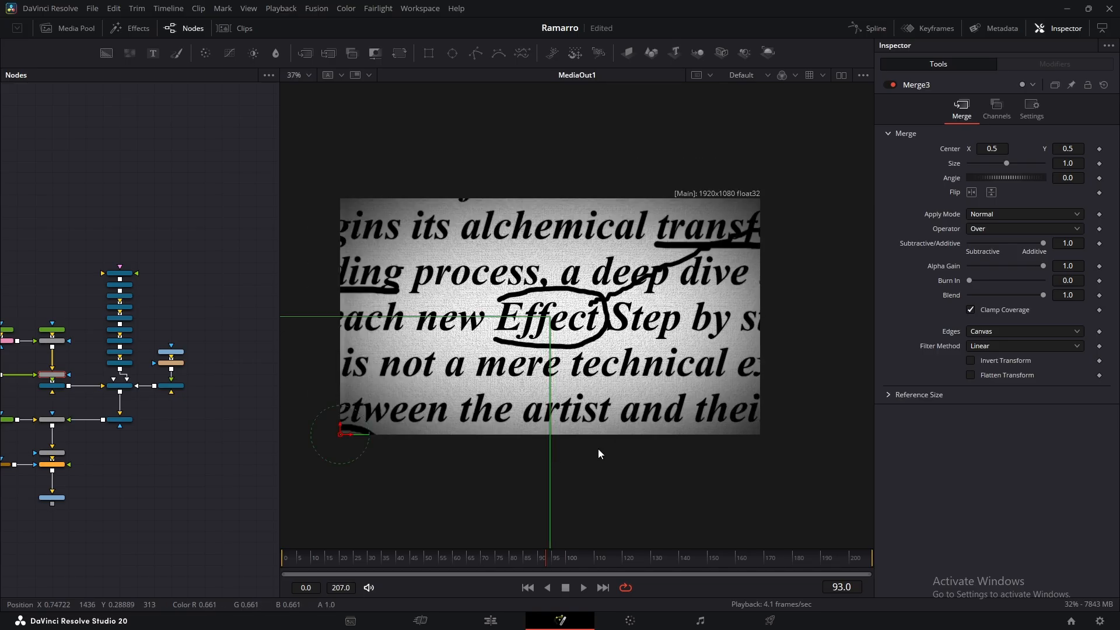
Switch to the Edit page and play the finished Fusion composition in the timeline
click(785, 558)
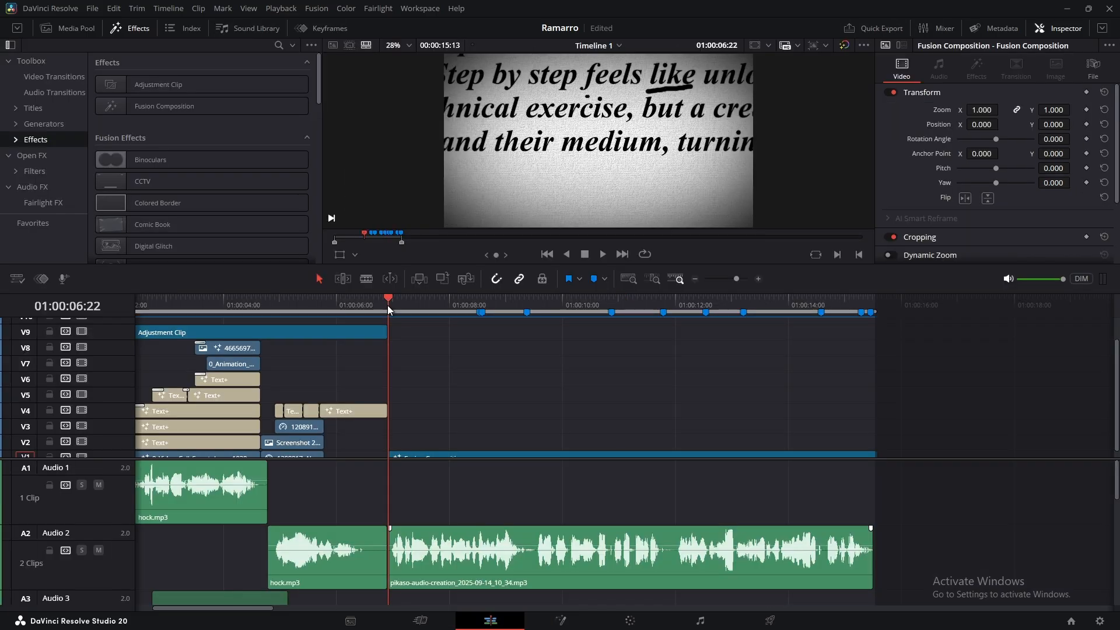
click(601, 254)
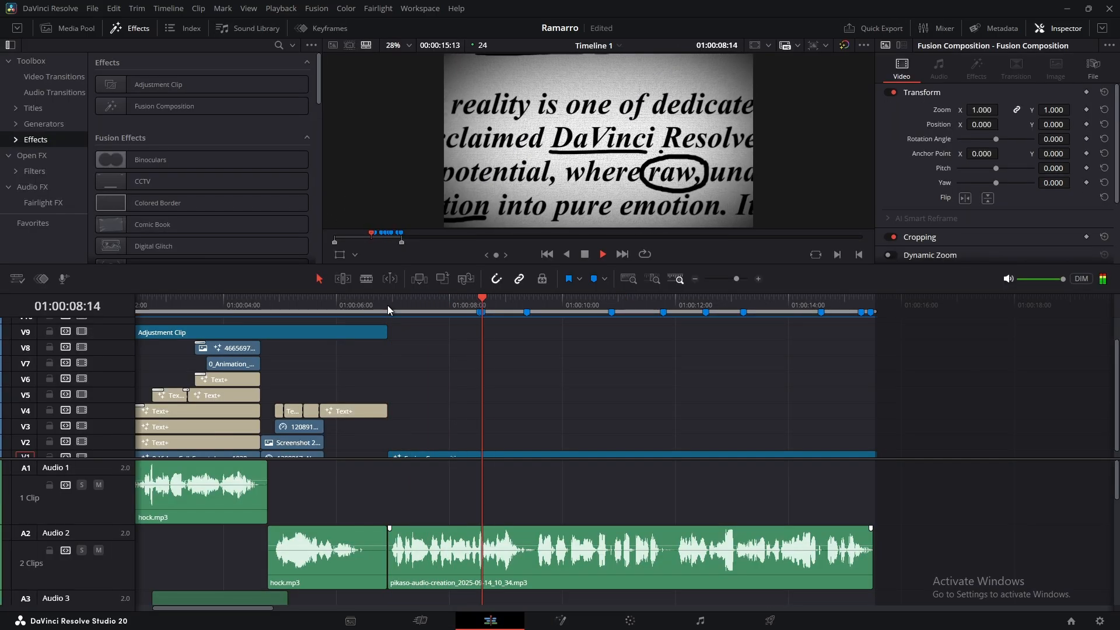